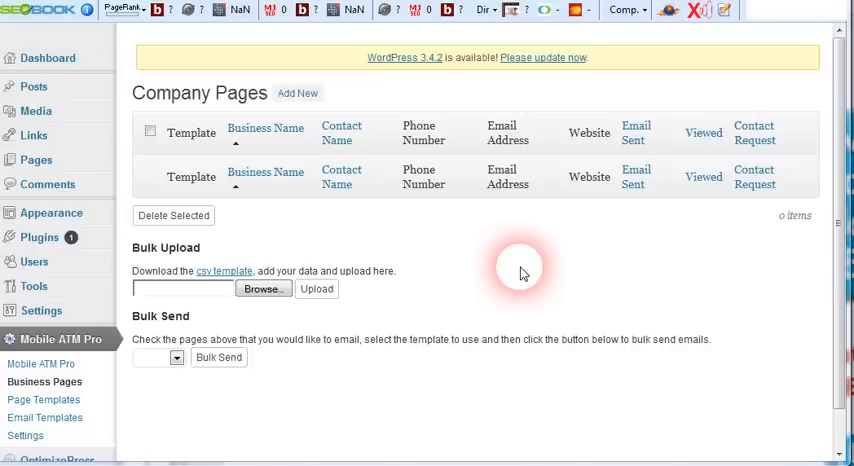
mouse_move(118, 345)
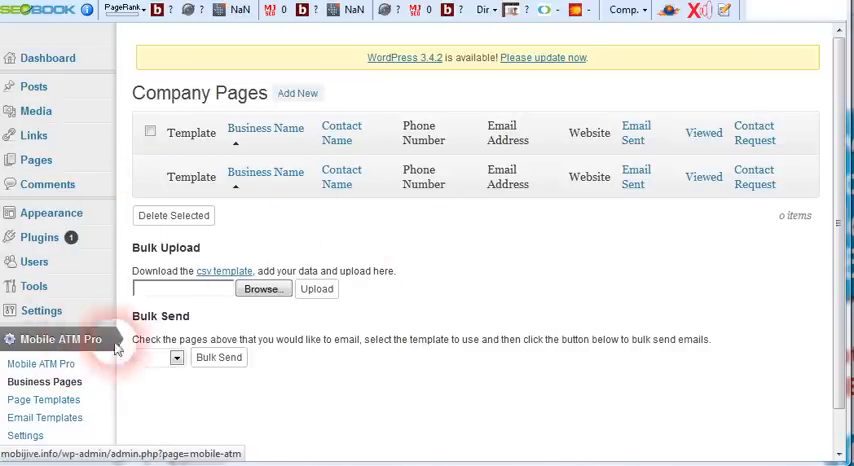
click(298, 93)
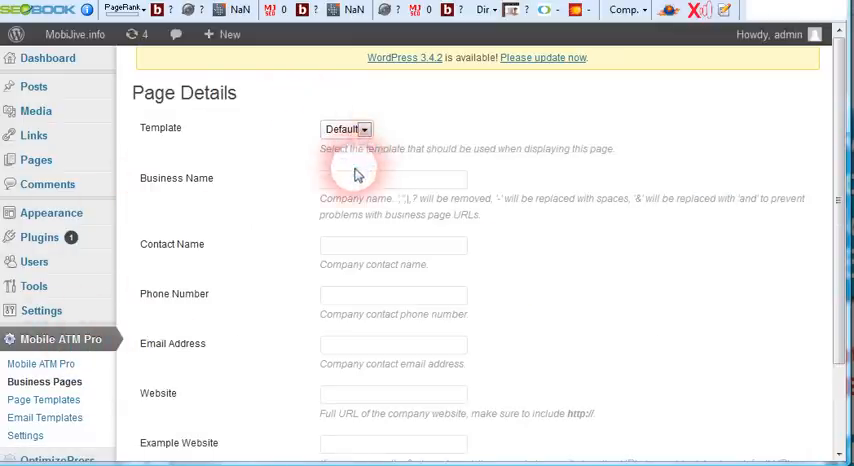
click(392, 179)
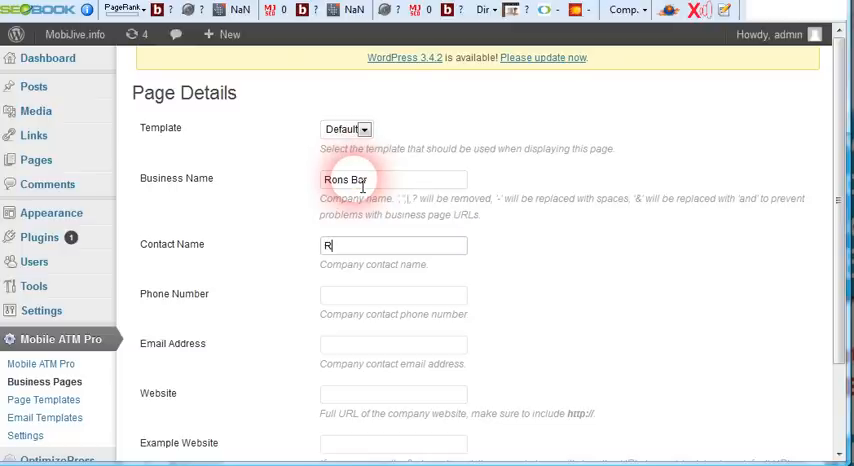
text(on)
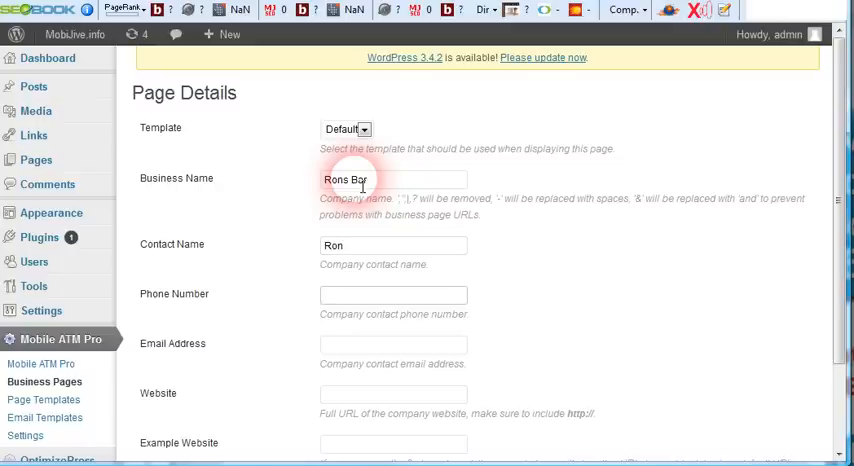
text(555-555-5555)
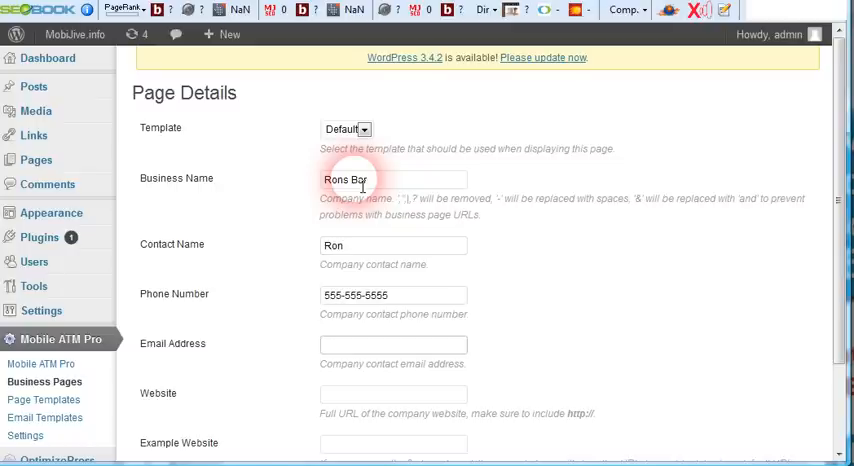
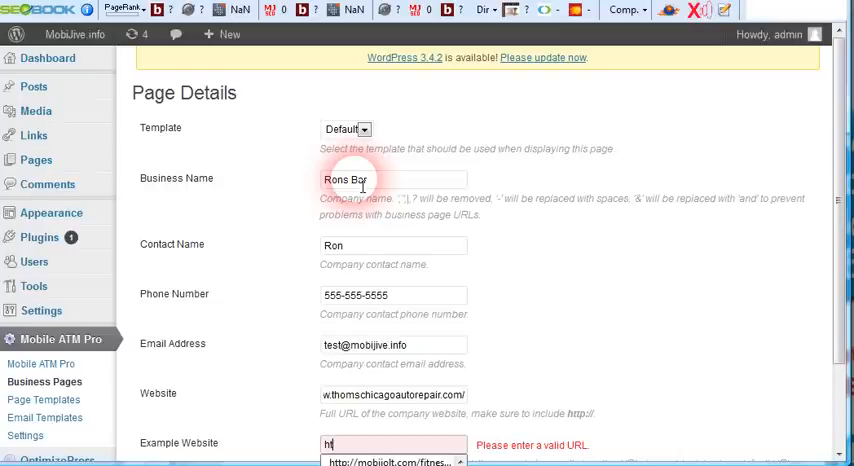
scroll(down, 3)
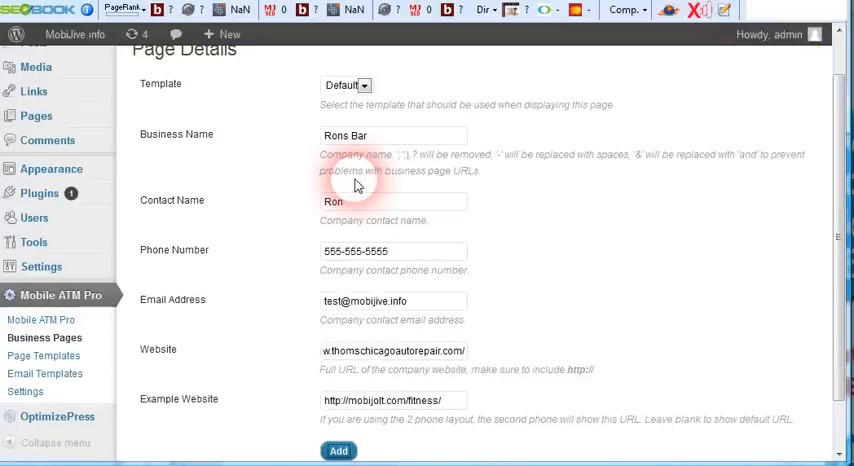
click(338, 451)
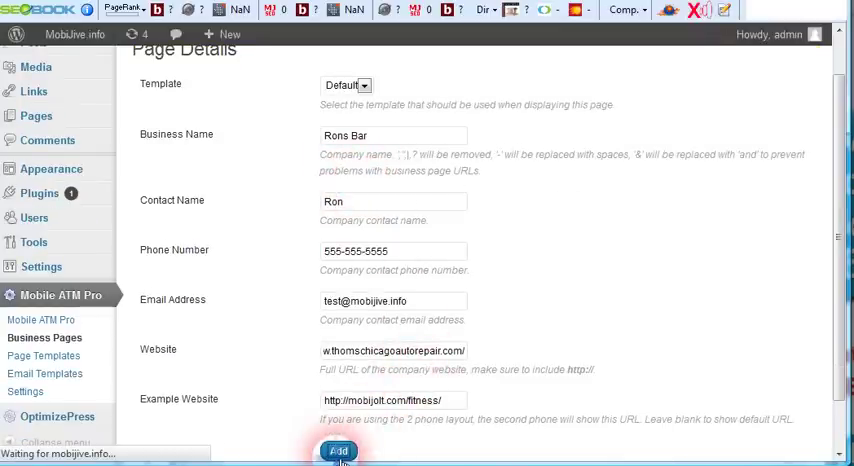
click(338, 451)
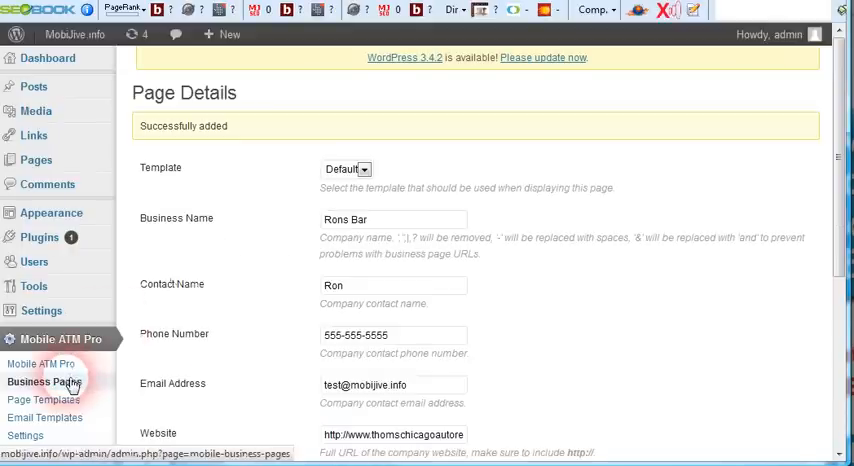
click(44, 381)
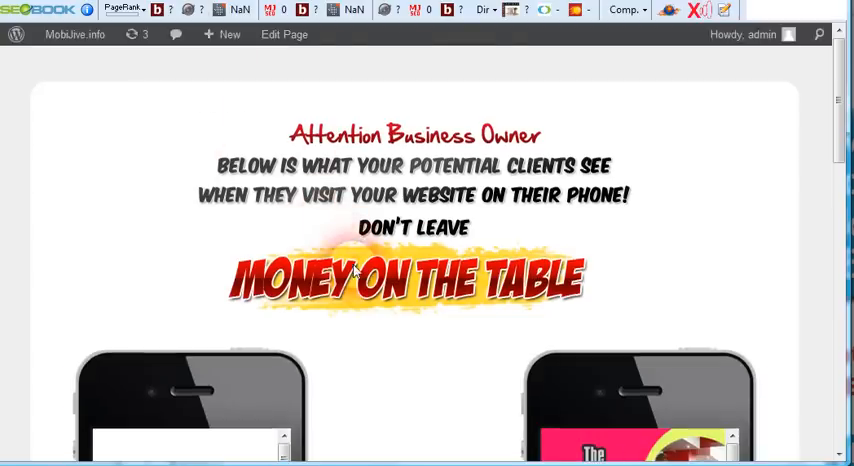
scroll(down, 3)
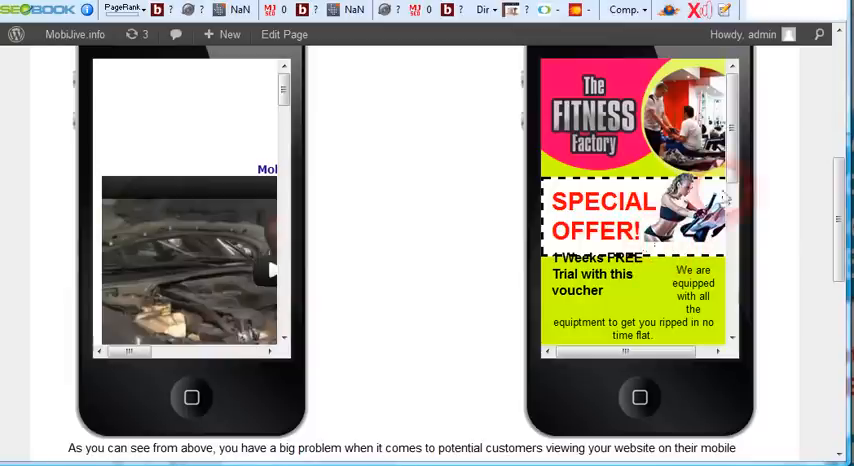
scroll(down, 3)
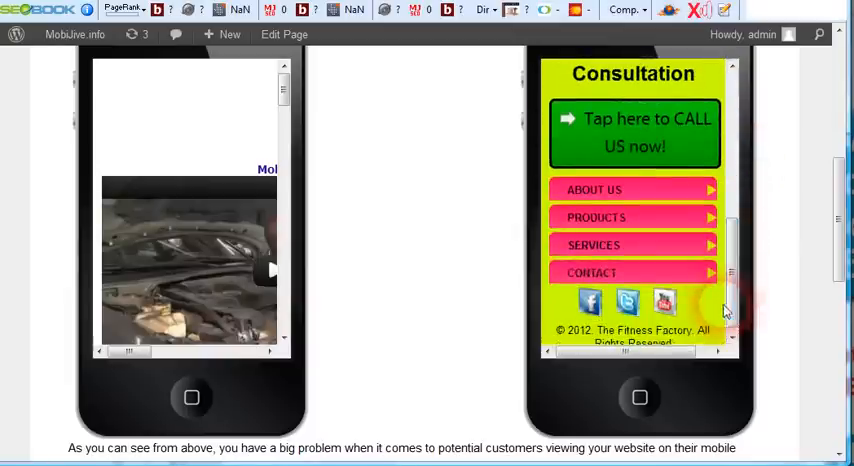
scroll(down, 3)
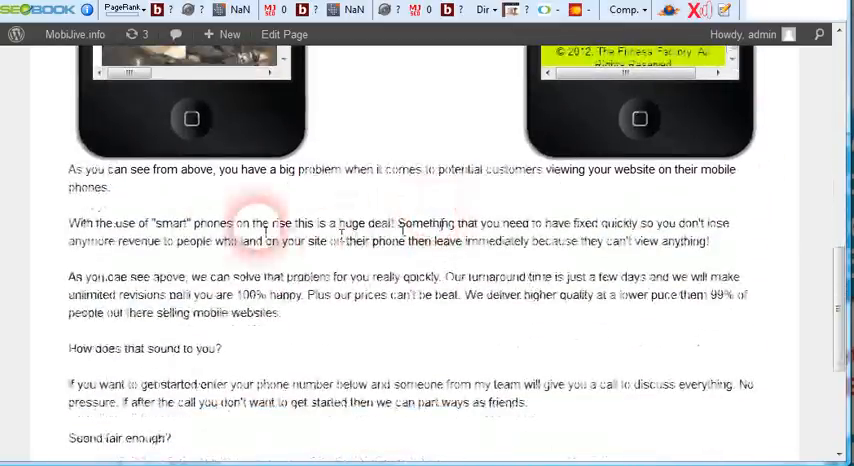
scroll(down, 3)
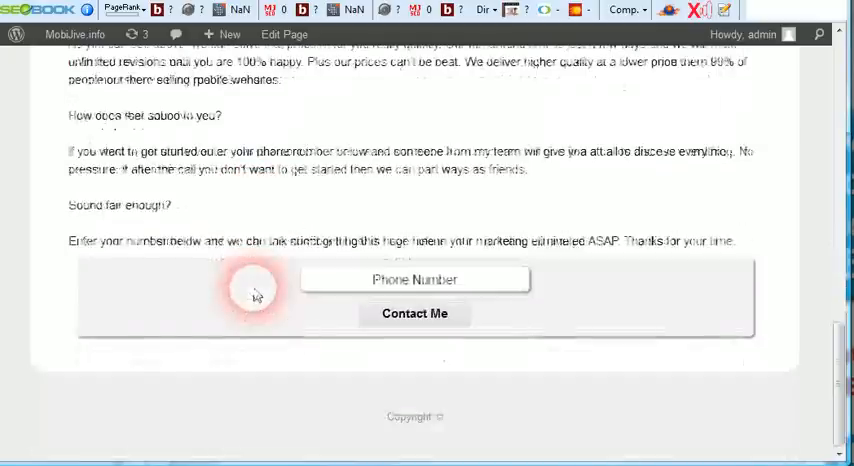
click(414, 279)
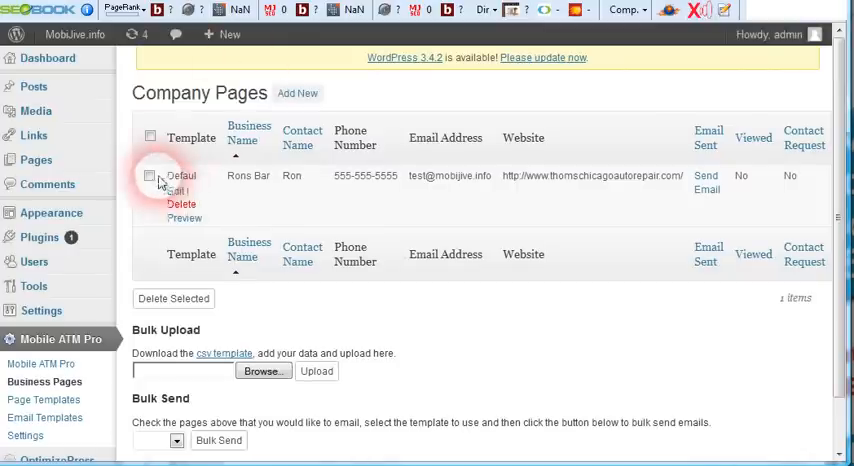
Tick the Rons Bar entry in Company Pages and delete it.
click(149, 175)
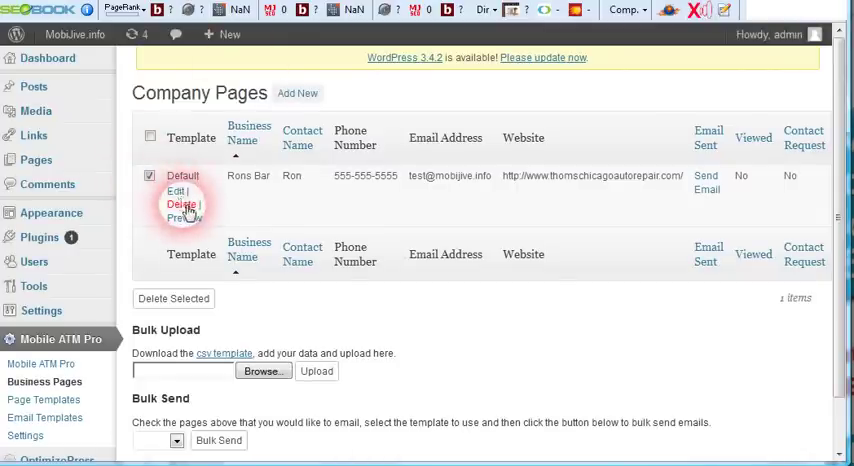
click(178, 204)
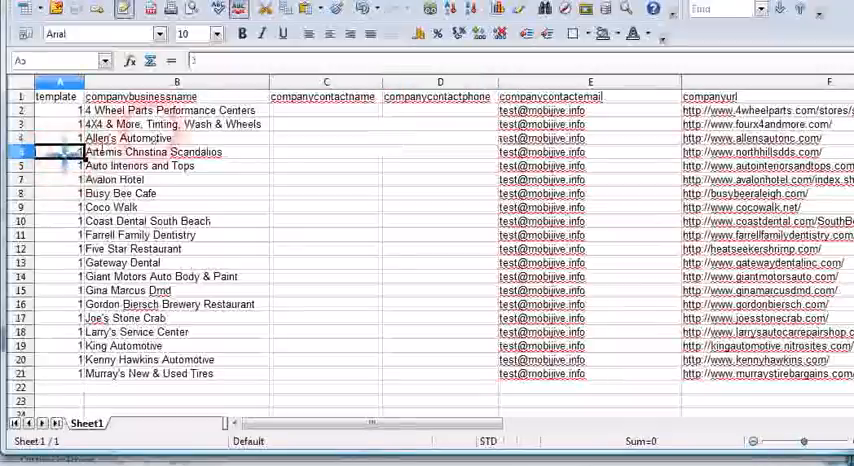
Leave the 20-business Calc spreadsheet and return to the empty Company Pages list.
click(440, 138)
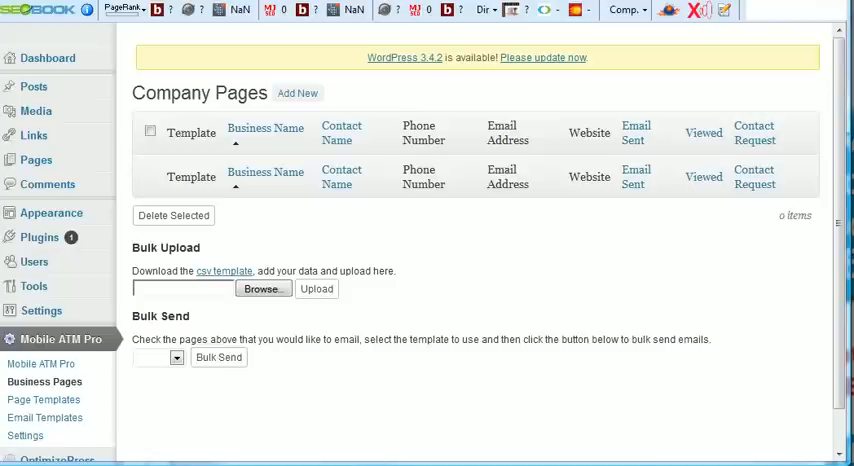
Choose the business list CSV under Bulk Upload and upload it, inserting 20 records.
click(263, 288)
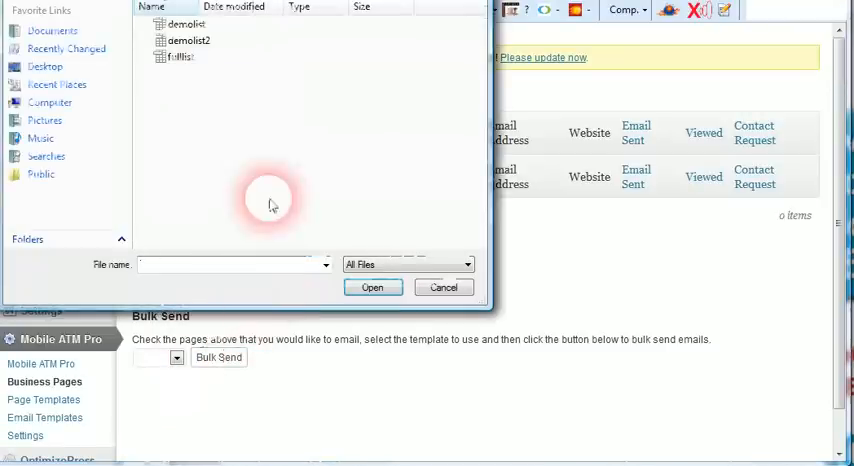
click(443, 287)
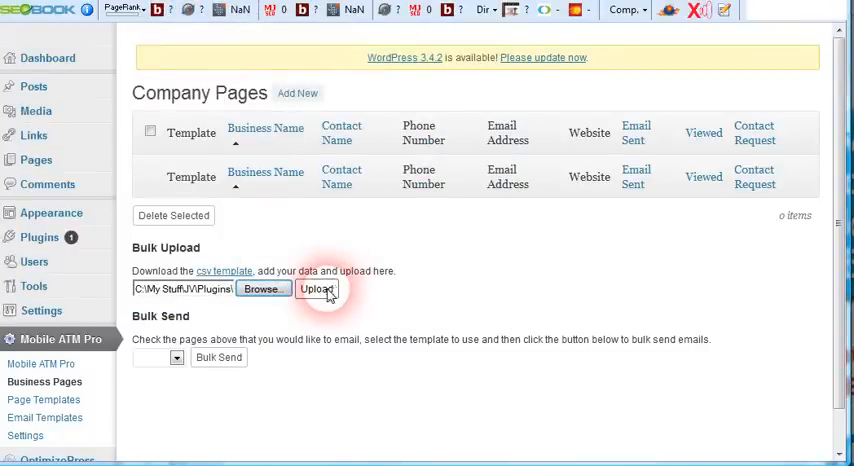
click(317, 289)
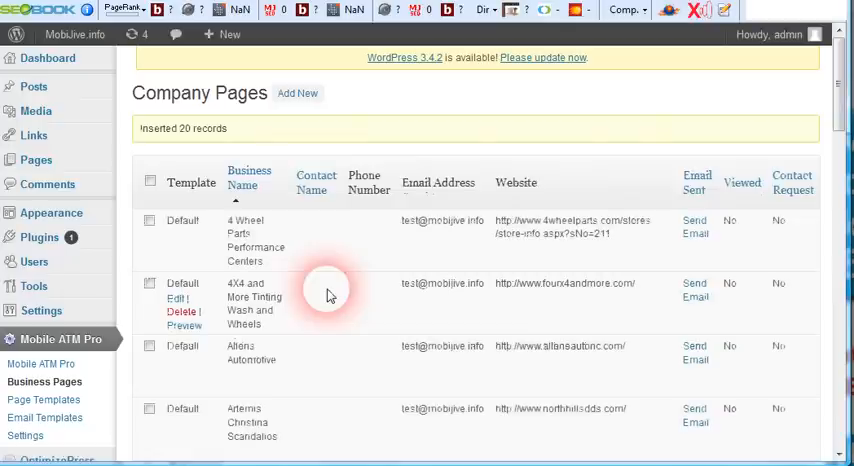
scroll(down, 3)
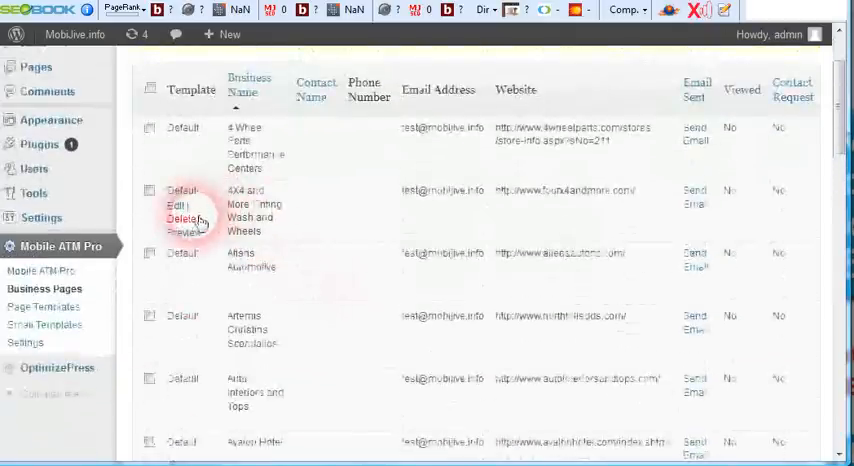
mouse_move(213, 265)
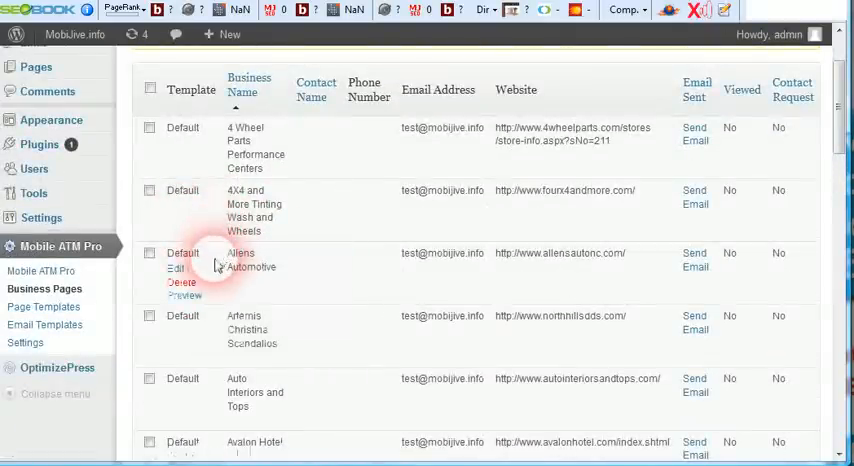
Scroll through the two phone mockups on an uploaded business's preview page.
scroll(down, 3)
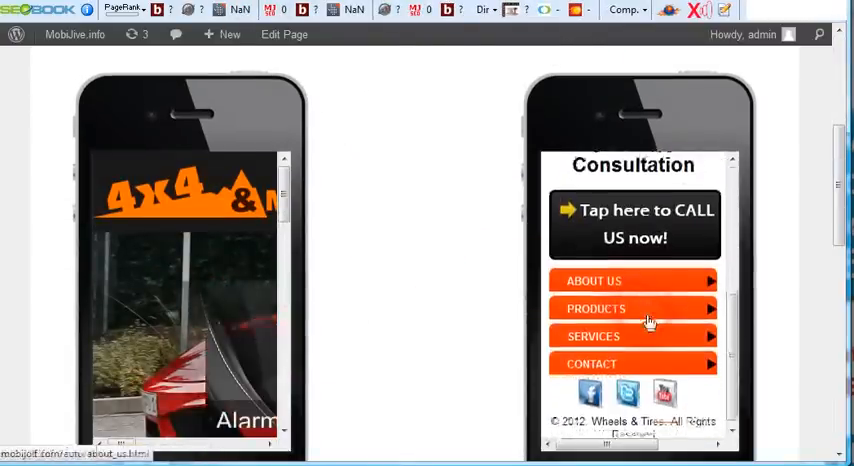
scroll(up, 3)
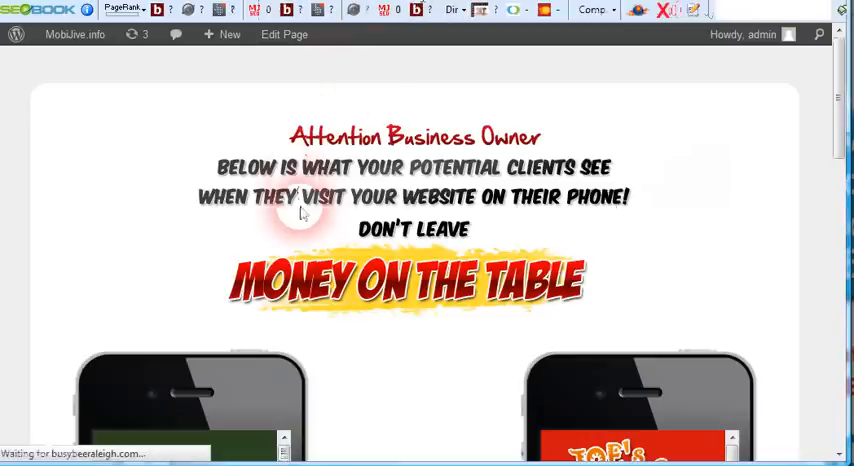
scroll(down, 3)
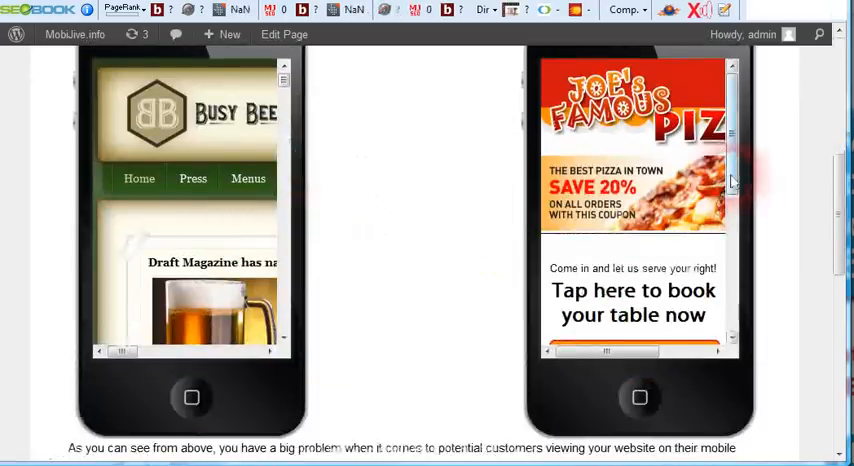
scroll(down, 3)
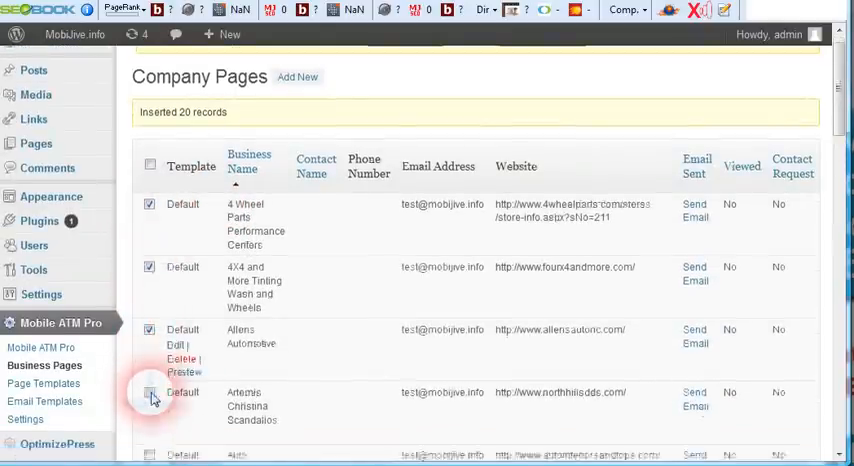
Bulk-send the Default email template to the checked business pages.
scroll(down, 3)
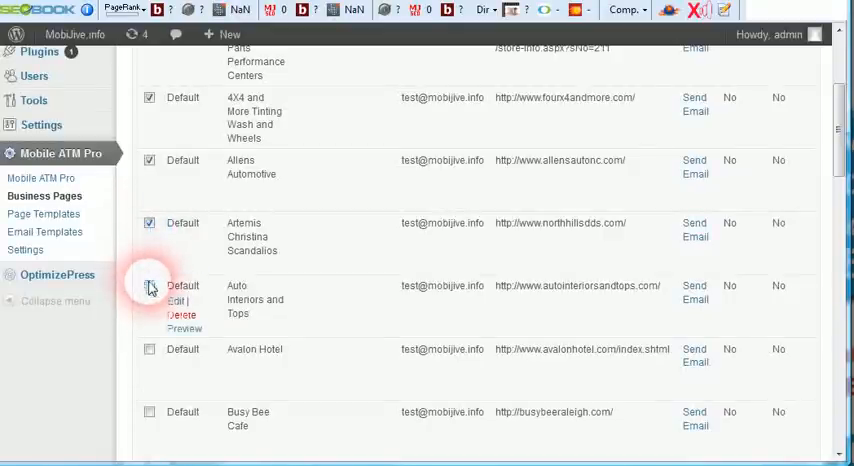
scroll(down, 3)
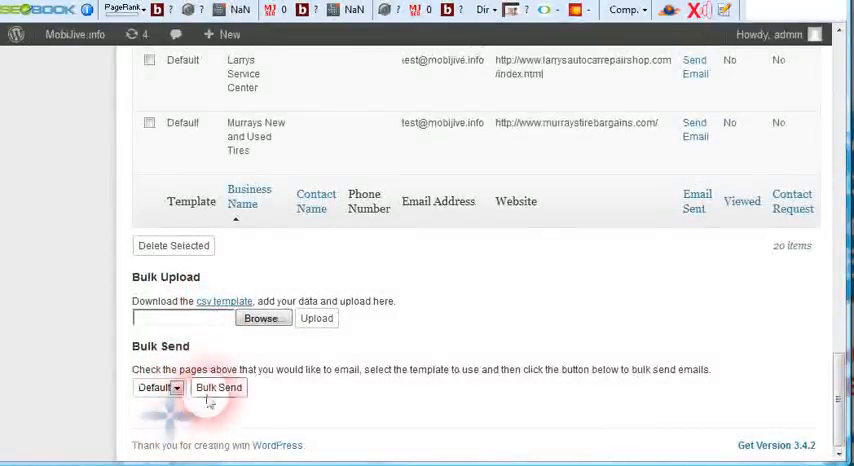
click(218, 388)
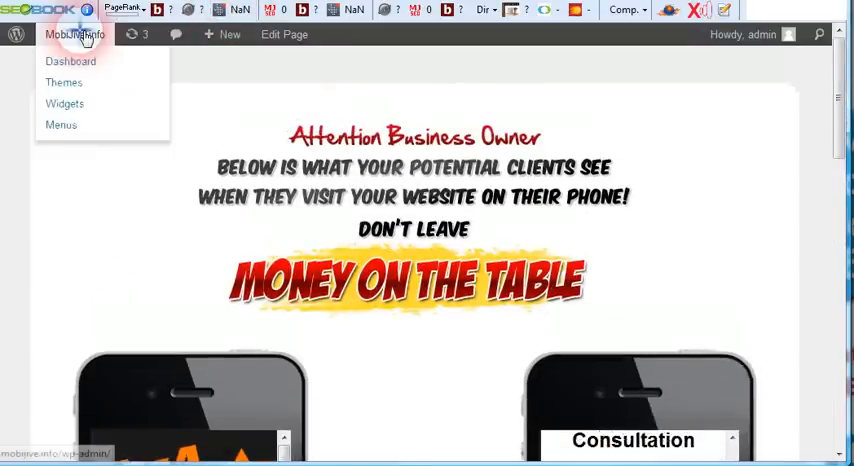
mouse_move(70, 61)
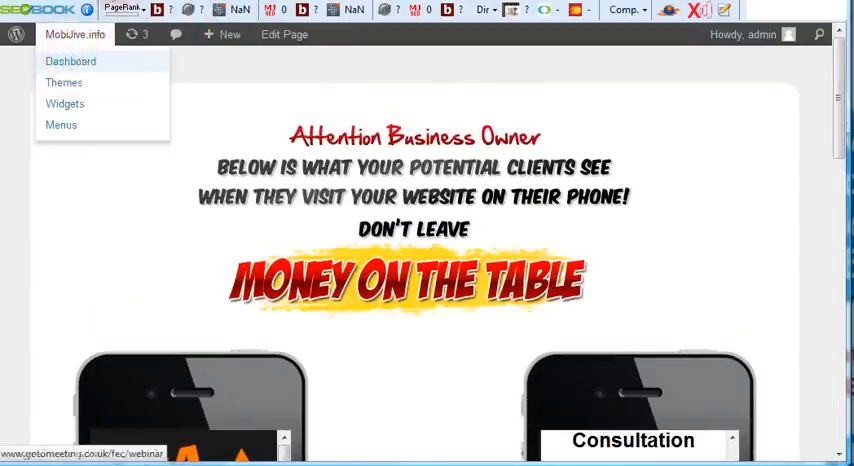
Go to Mobile ATM Pro Page Templates and name a new template 'Restaurant'.
click(70, 61)
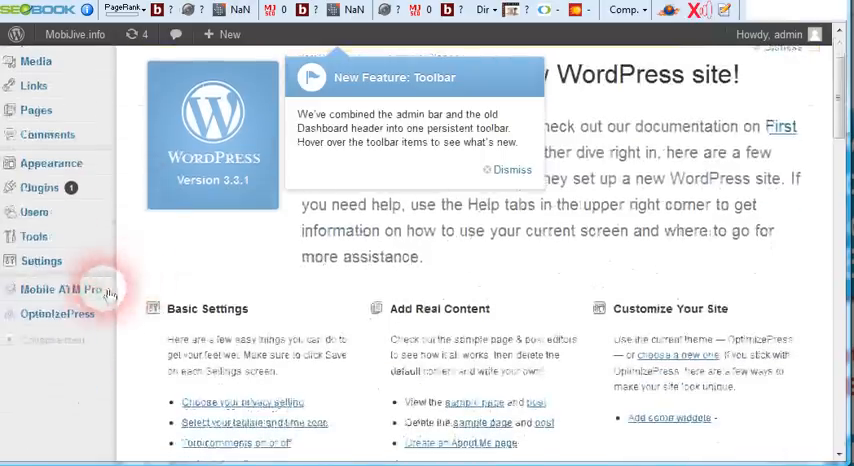
click(70, 289)
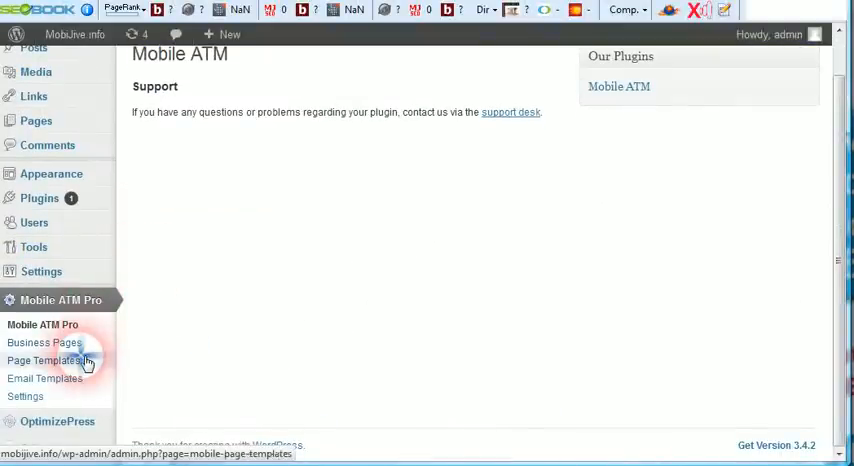
click(48, 360)
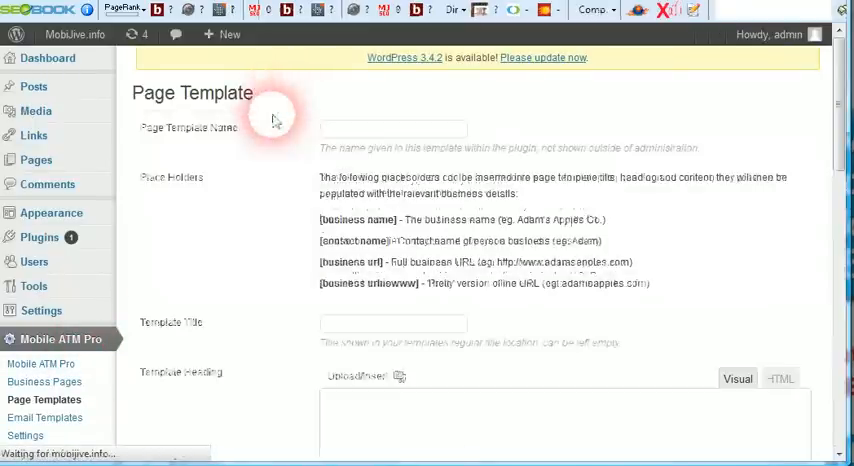
click(392, 129)
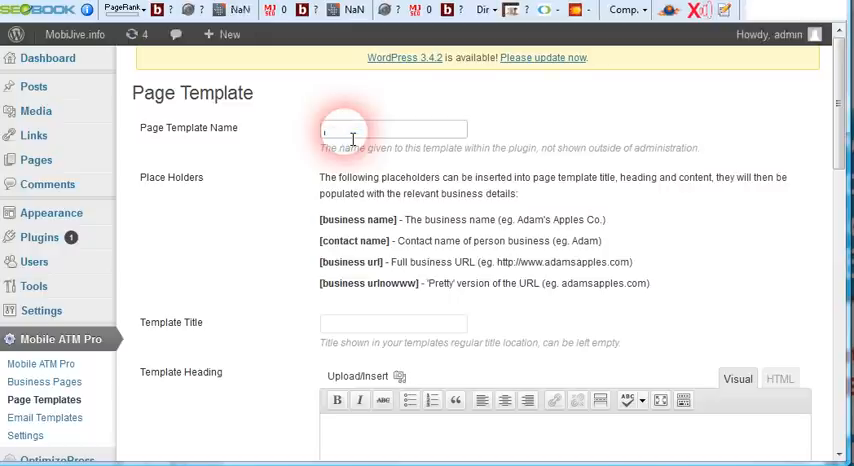
text(Re)
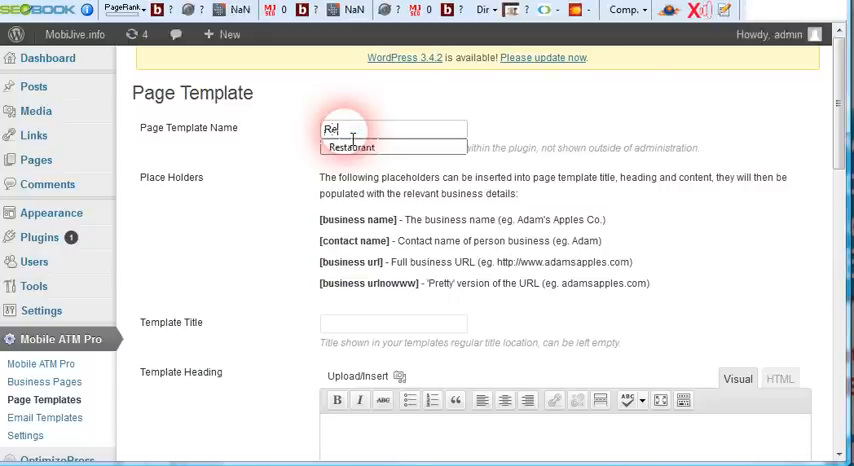
click(351, 147)
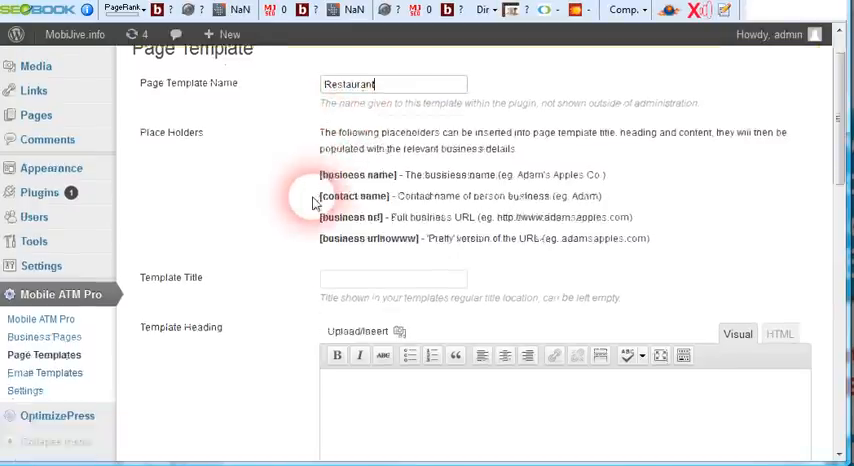
Let the busy page script continue, then click into the template title and heading fields.
scroll(down, 3)
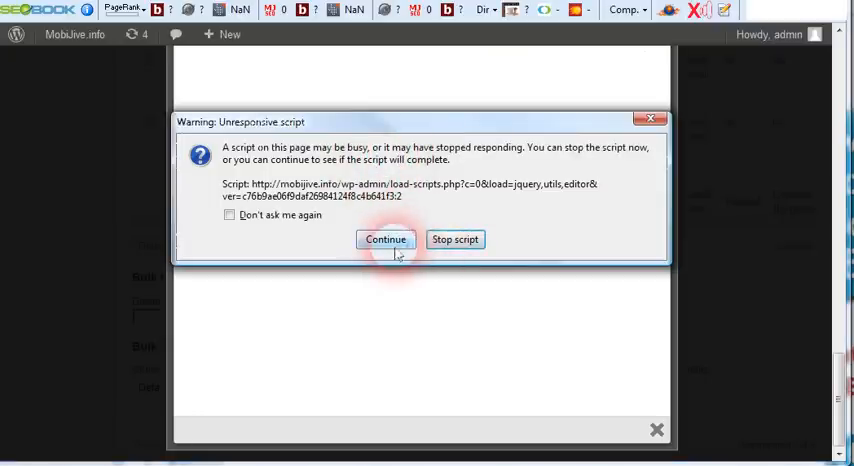
click(385, 239)
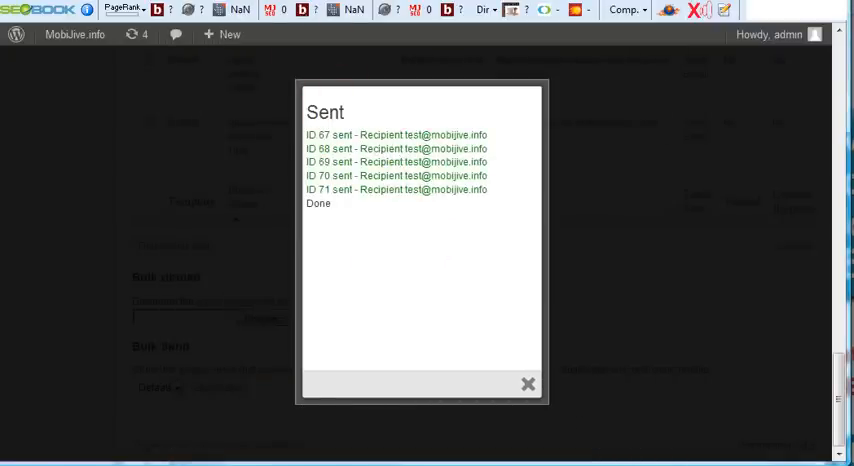
click(528, 384)
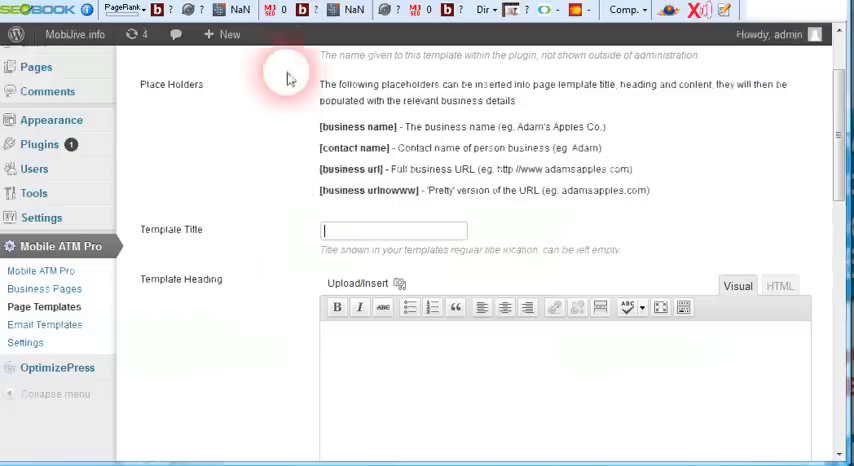
scroll(down, 3)
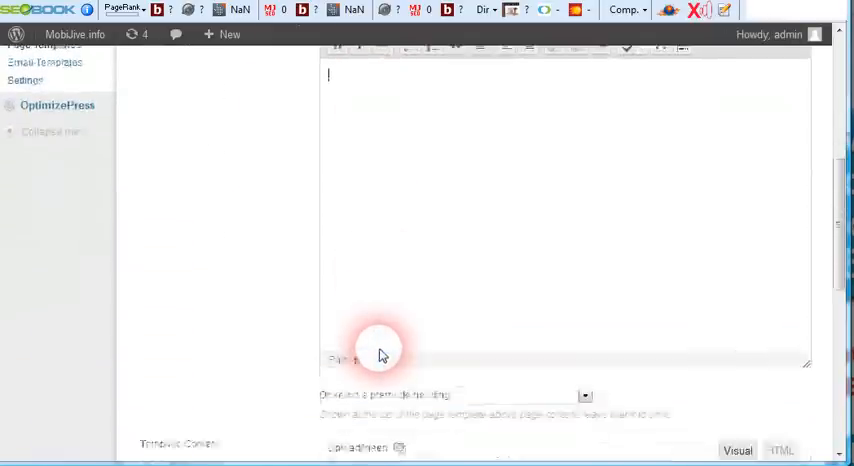
click(585, 286)
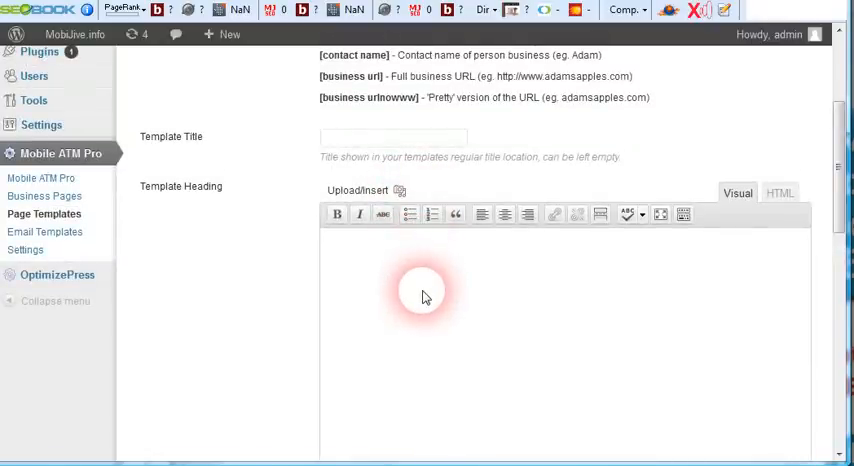
click(413, 286)
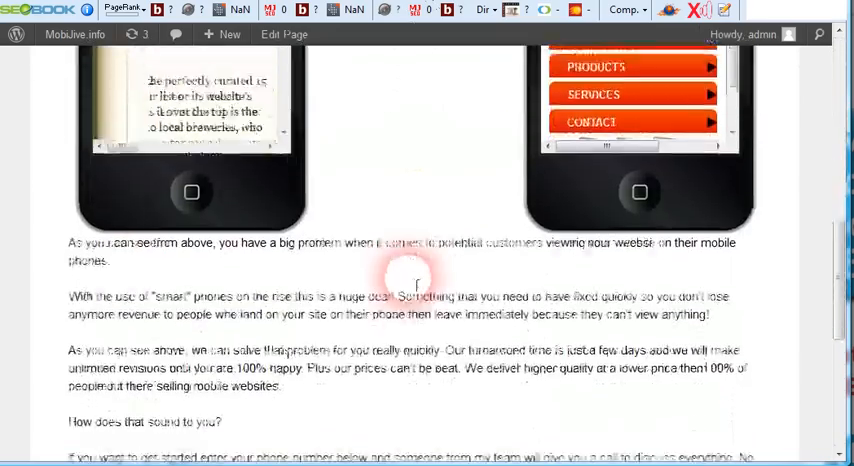
scroll(down, 3)
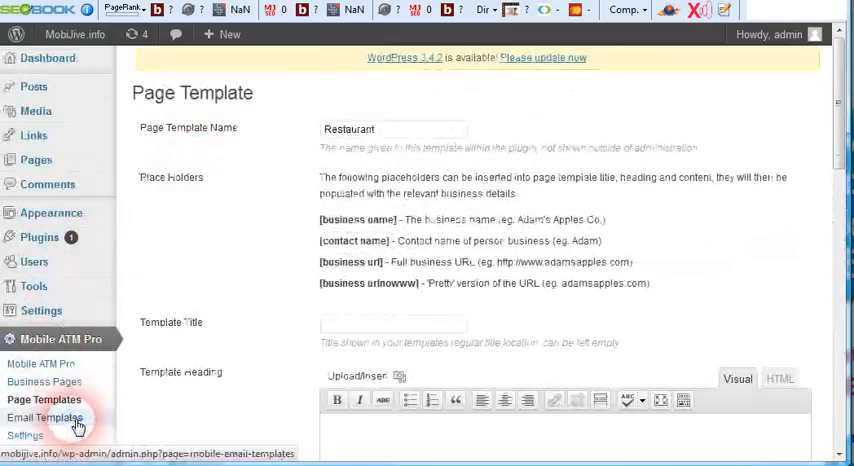
Open Email Templates and scroll through the empty placeholders, subject and content fields.
click(45, 417)
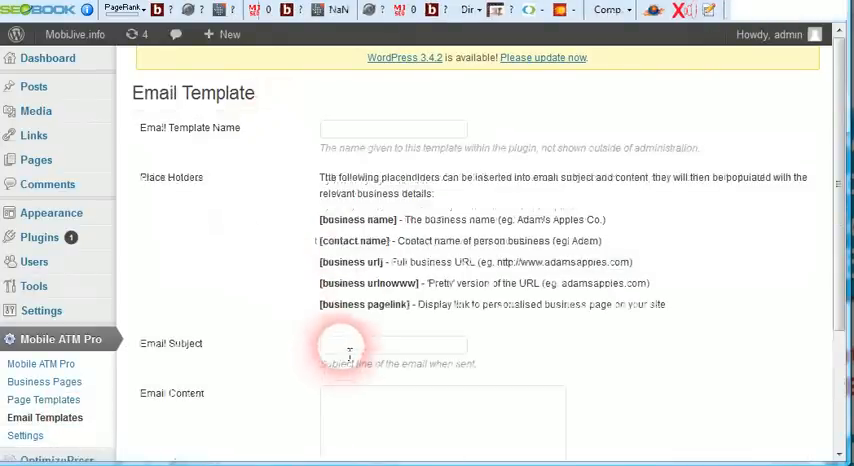
scroll(down, 3)
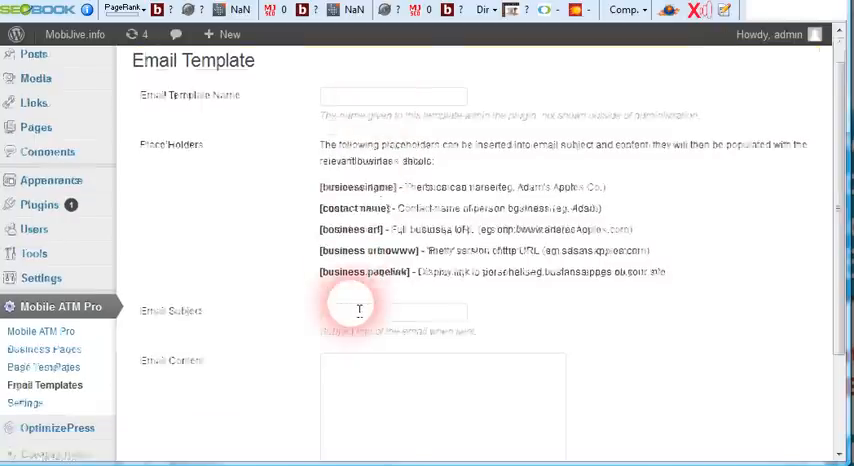
scroll(down, 3)
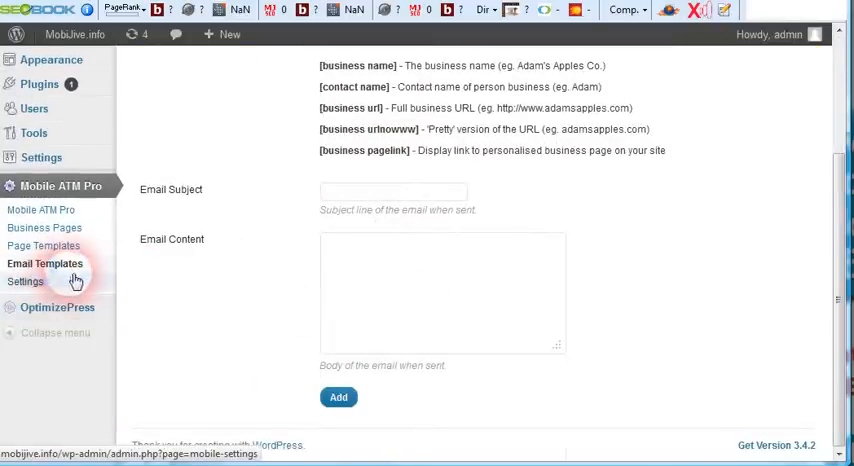
Open Mobile ATM Pro Settings and review the General, Layout and Email sections.
click(26, 281)
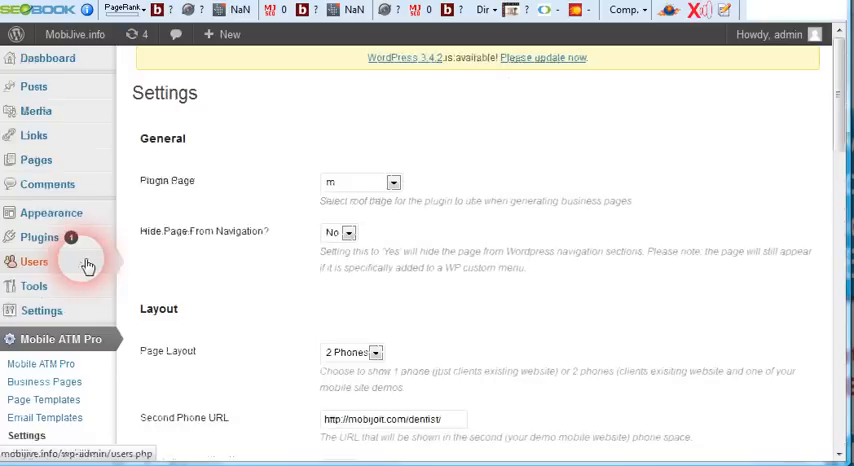
scroll(down, 3)
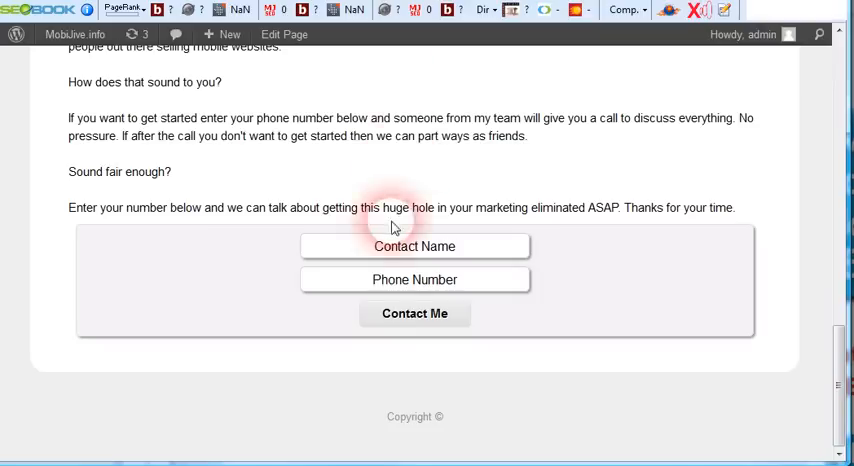
scroll(up, 3)
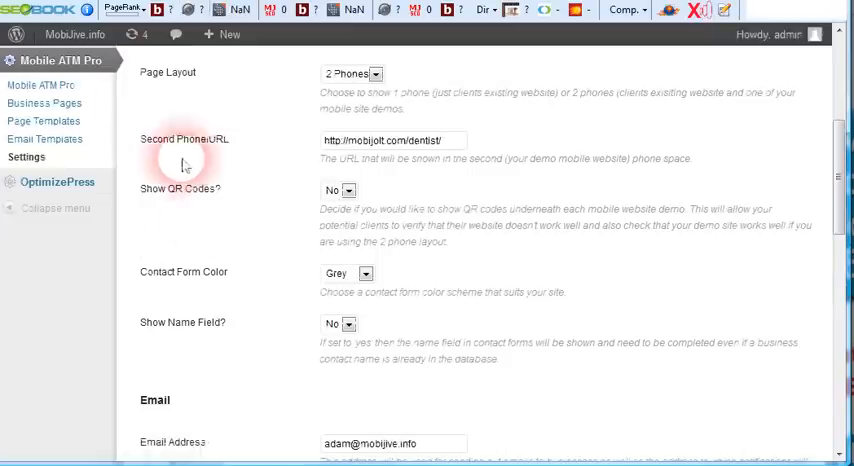
scroll(down, 3)
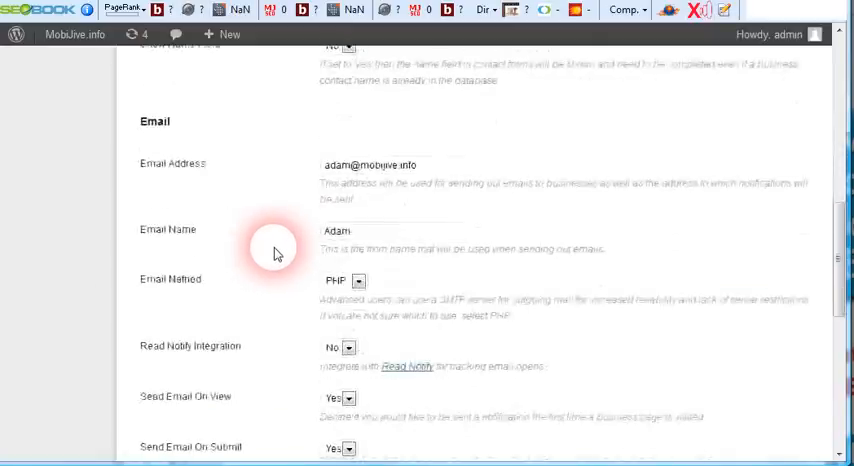
scroll(down, 3)
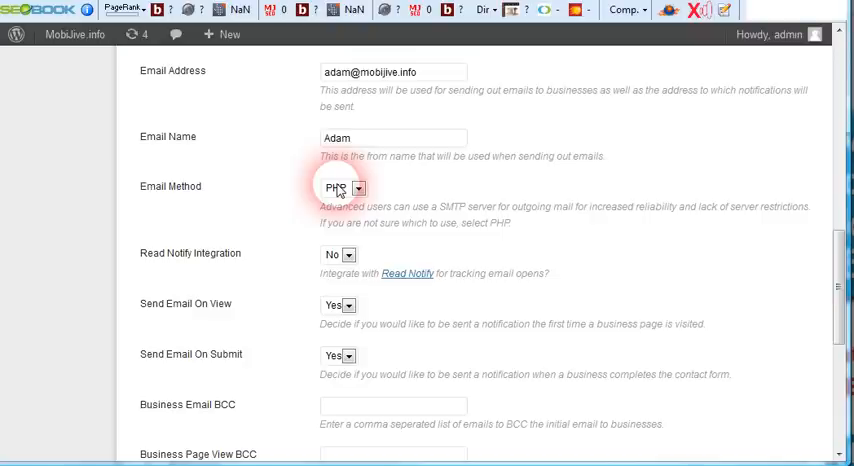
scroll(down, 3)
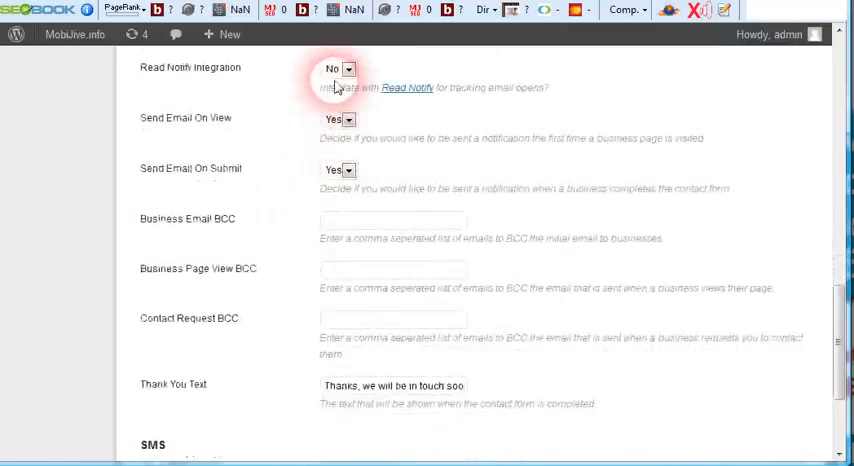
mouse_move(262, 127)
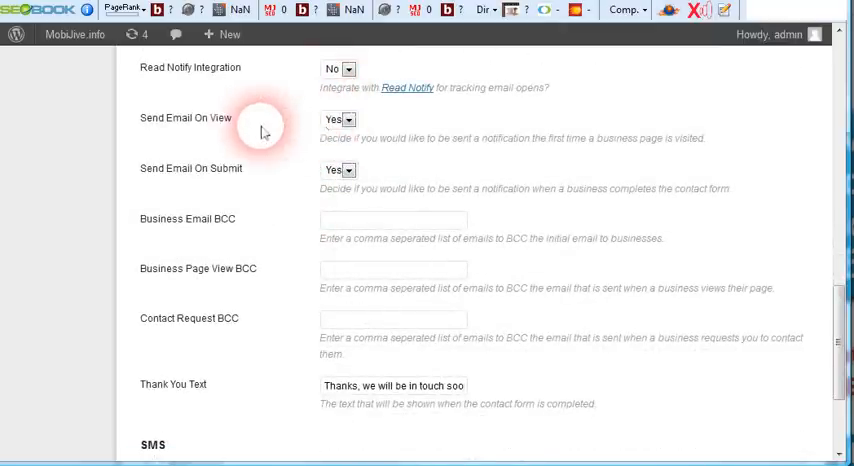
mouse_move(270, 175)
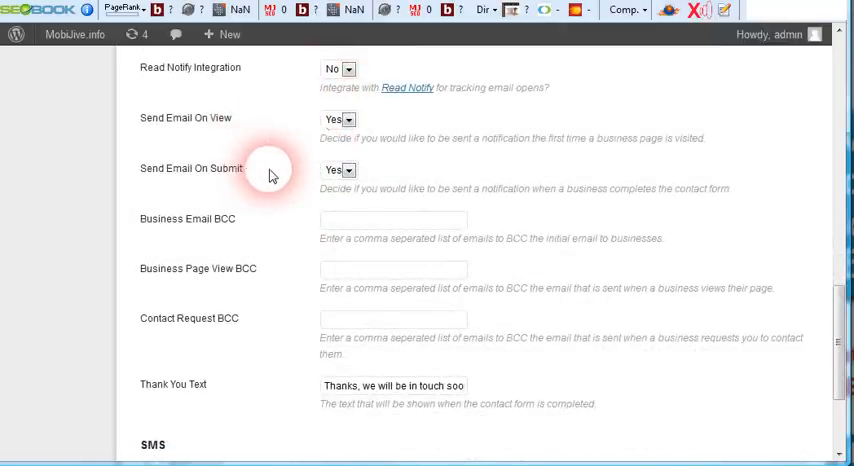
mouse_move(238, 118)
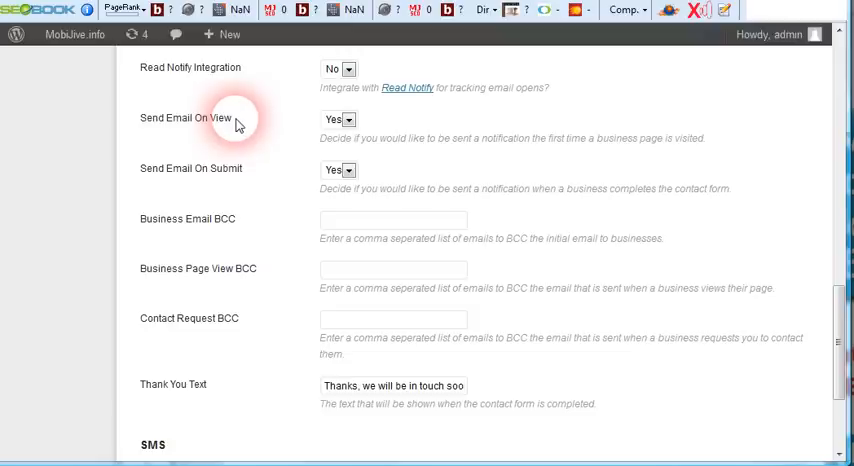
mouse_move(238, 122)
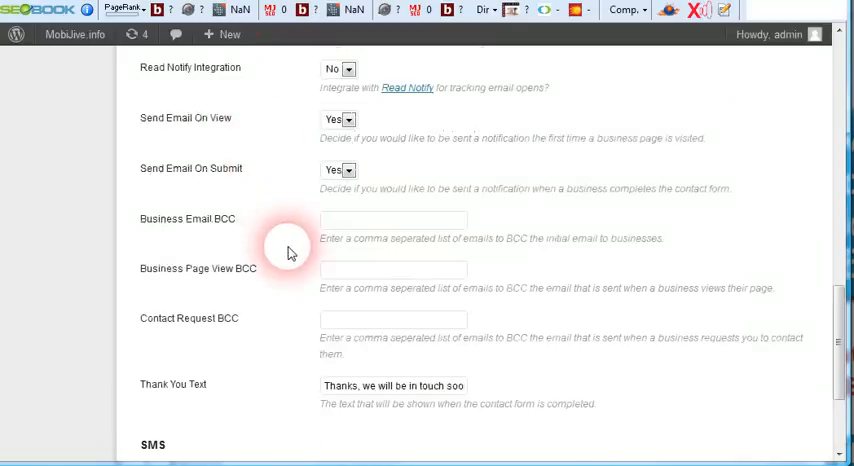
Set Enable Twilio integration to Yes in the SMS section.
click(339, 329)
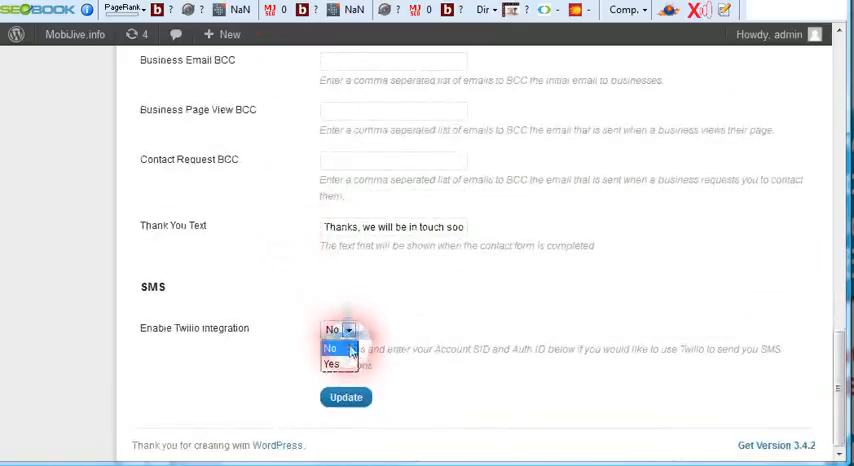
click(331, 362)
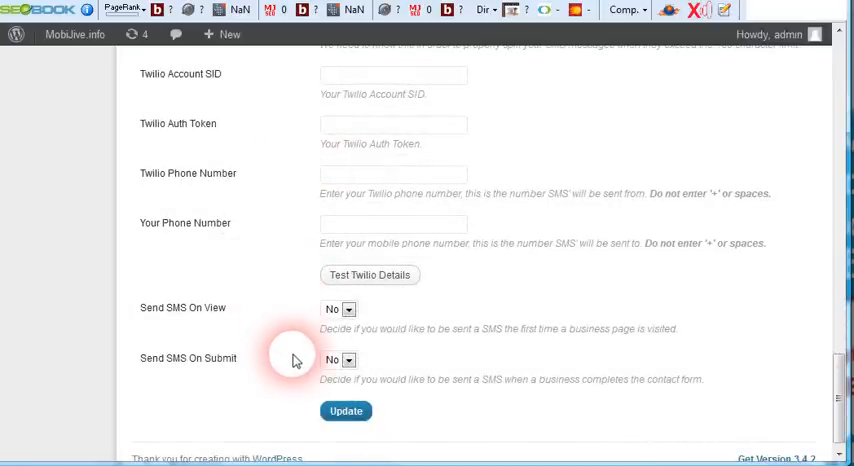
mouse_move(335, 140)
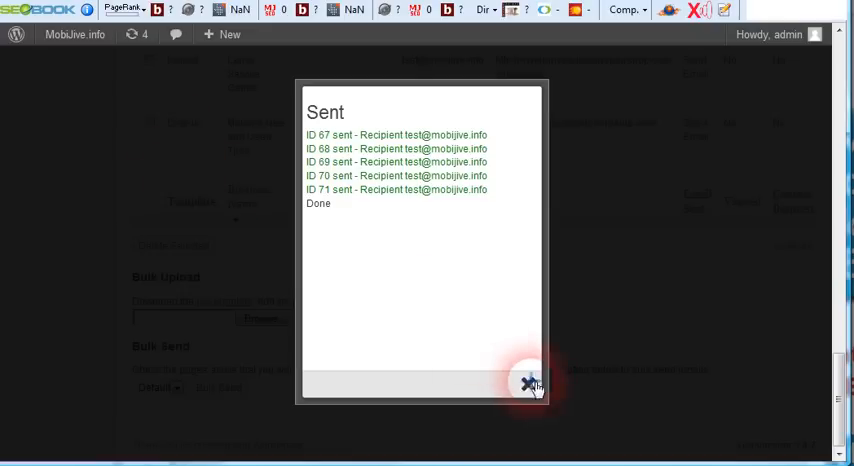
Open a Quick question email and follow its mobijive.info/Auto-Interiors-and-Tops link to the demo page.
click(528, 384)
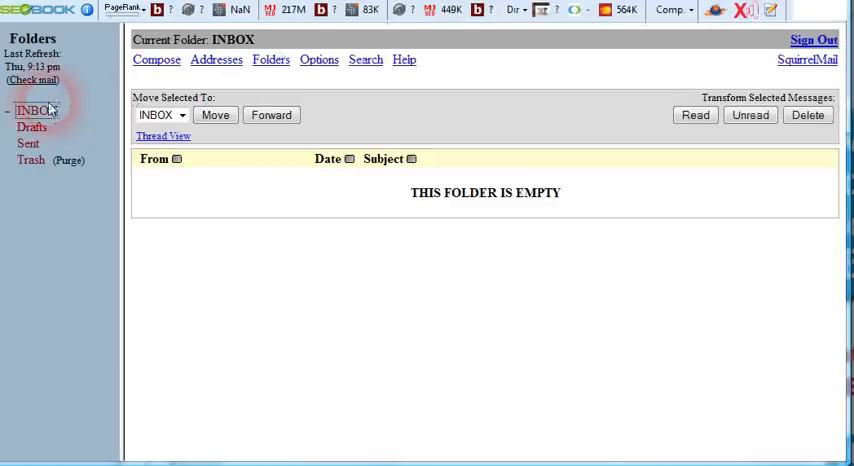
click(33, 80)
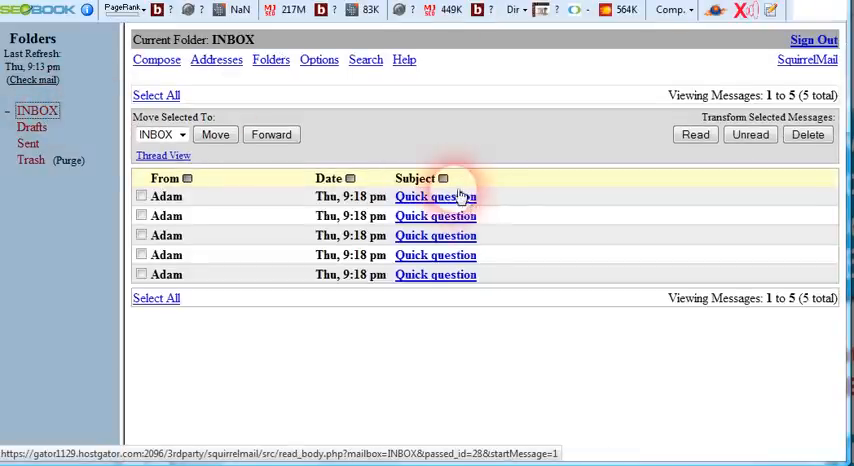
click(435, 196)
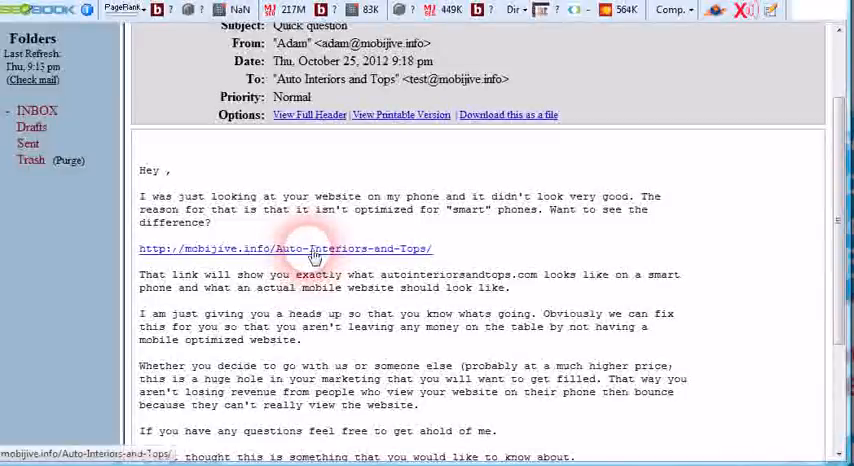
click(285, 249)
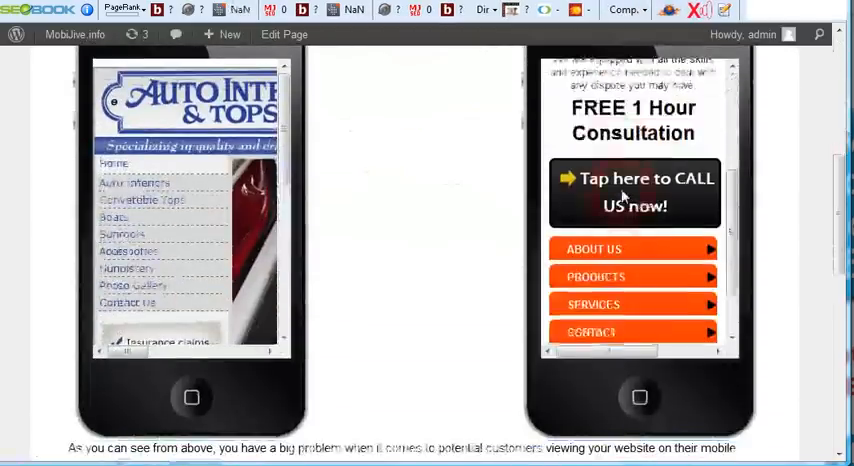
scroll(down, 3)
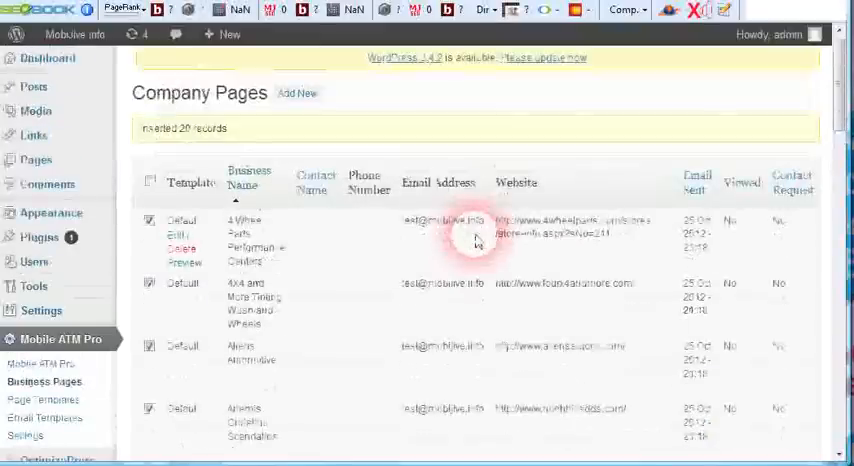
Scroll the Business Pages list to the Auto Interiors and Tops row's Viewed date, 25 Oct 2012.
scroll(down, 3)
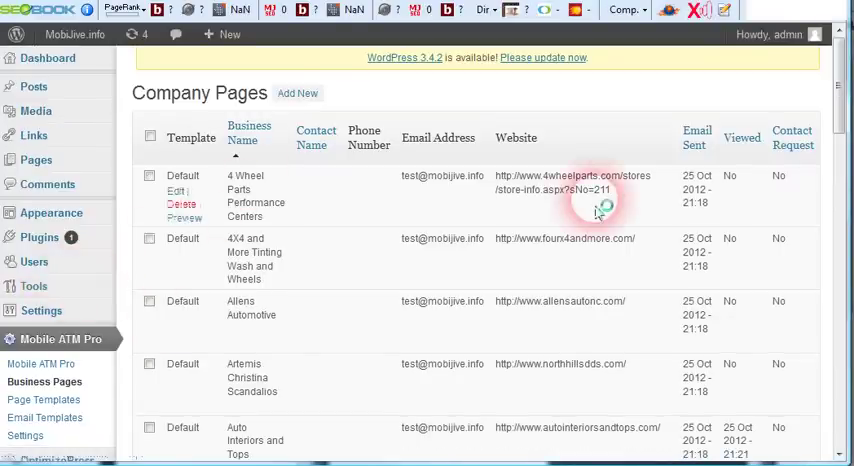
scroll(down, 3)
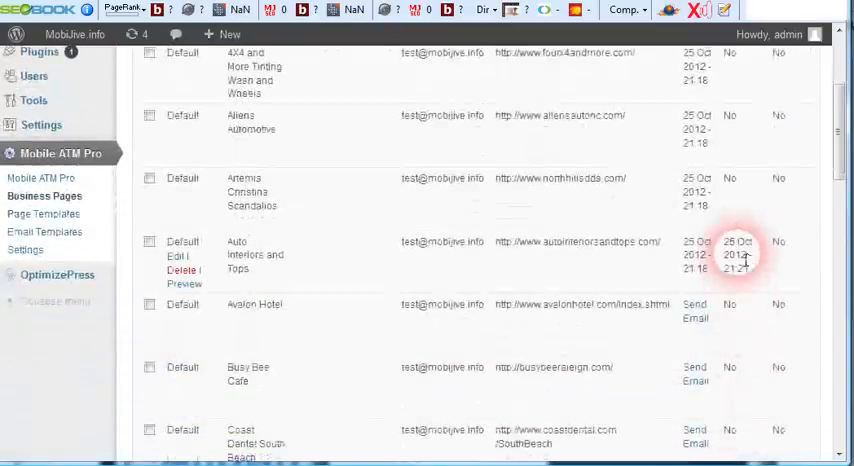
scroll(up, 3)
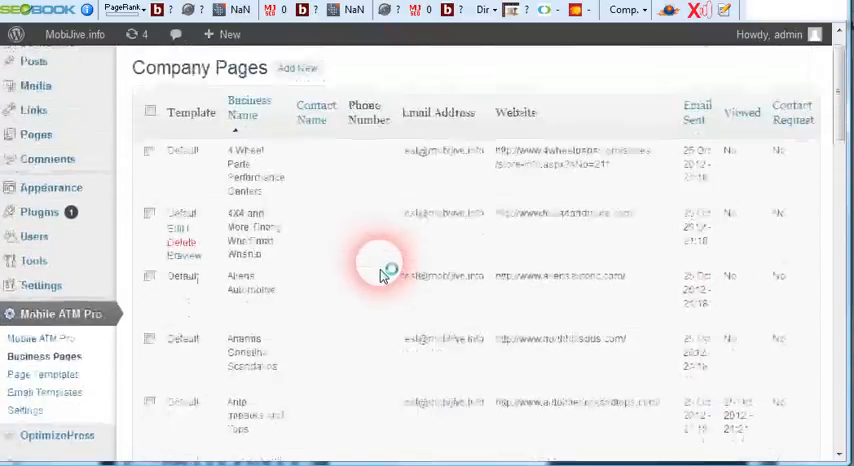
scroll(down, 3)
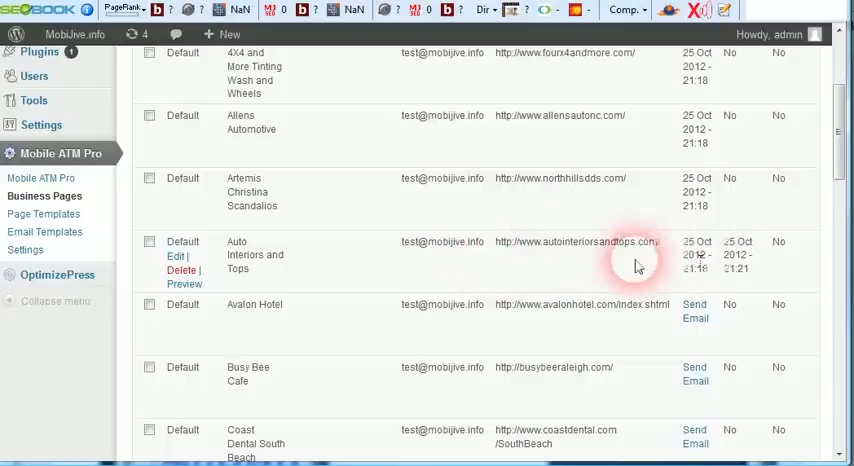
mouse_move(637, 265)
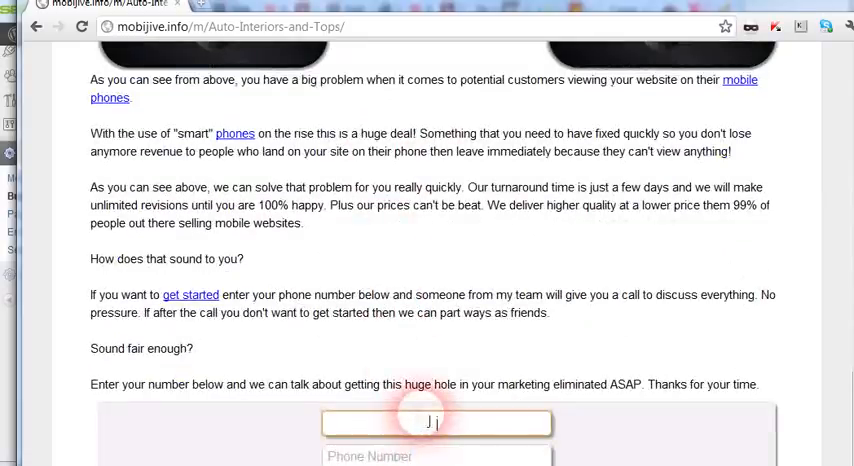
text(AJ)
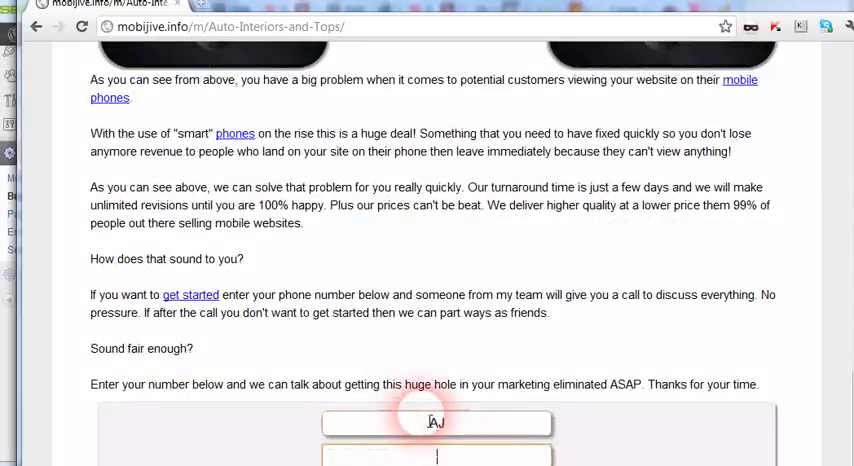
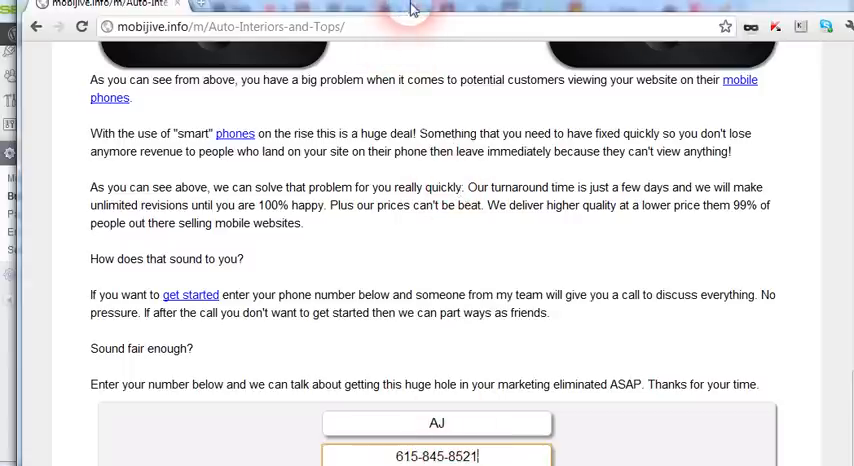
scroll(down, 3)
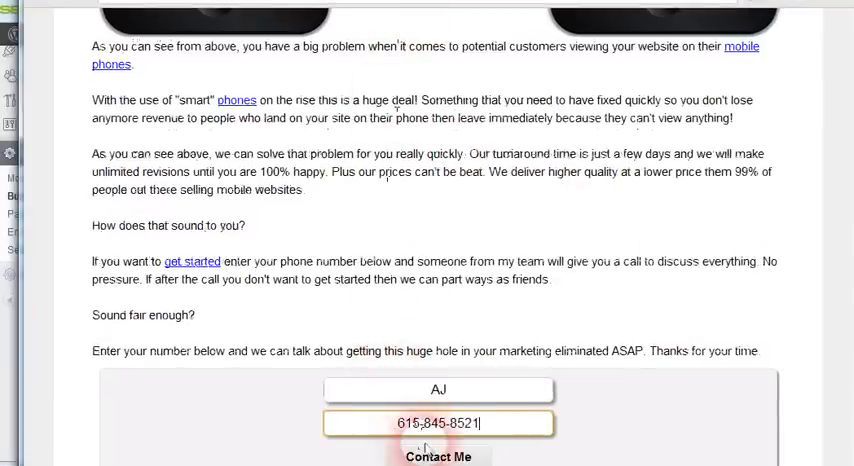
click(439, 456)
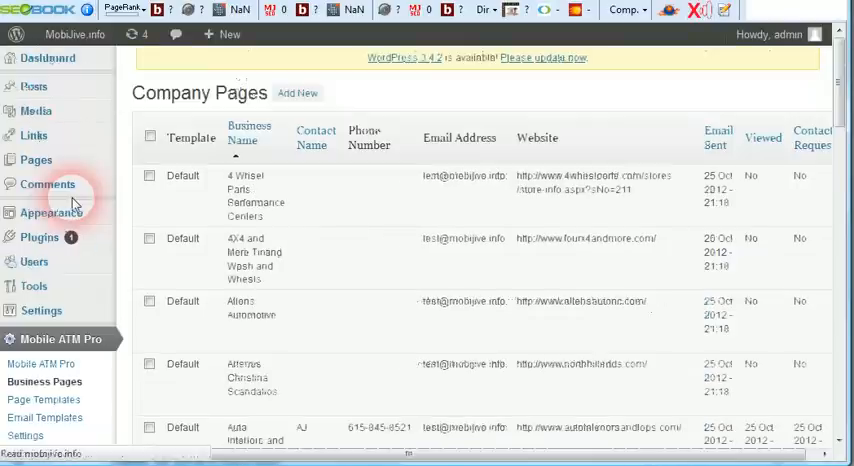
scroll(down, 3)
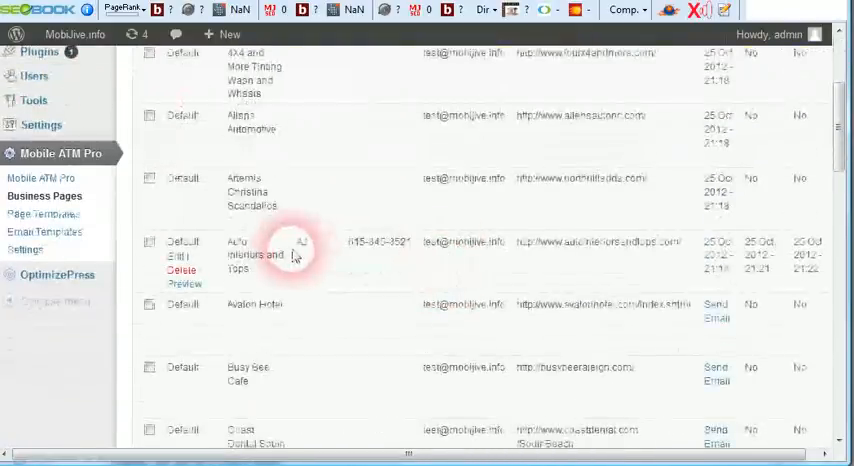
scroll(up, 3)
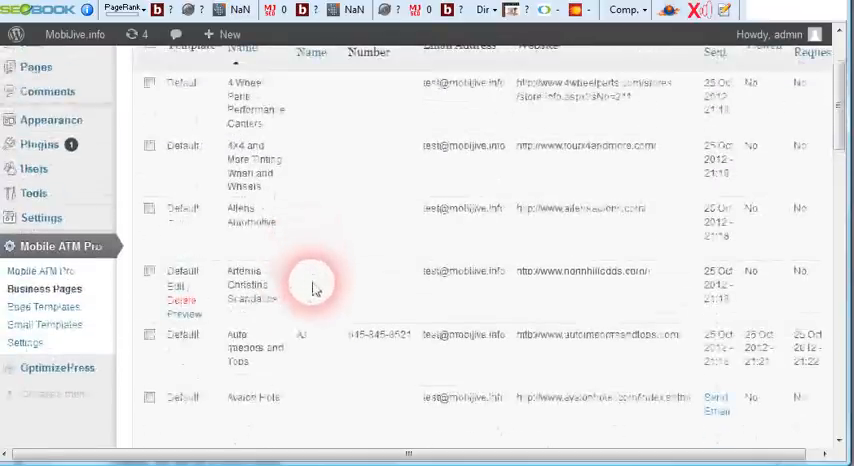
mouse_move(310, 348)
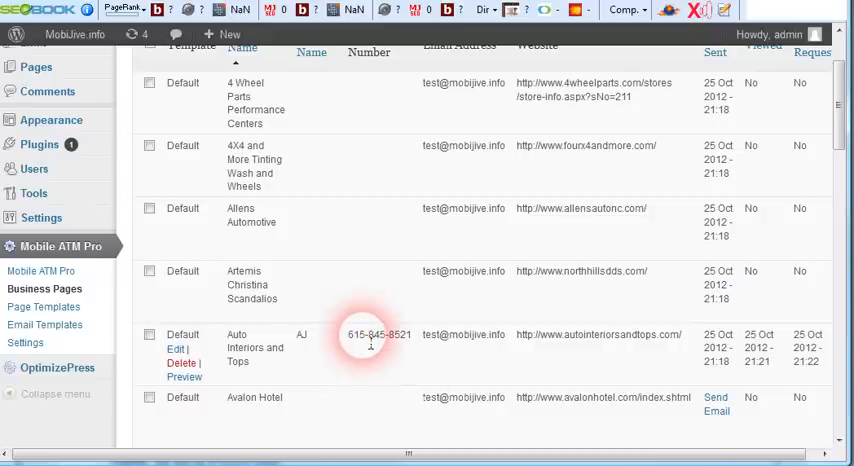
mouse_move(475, 328)
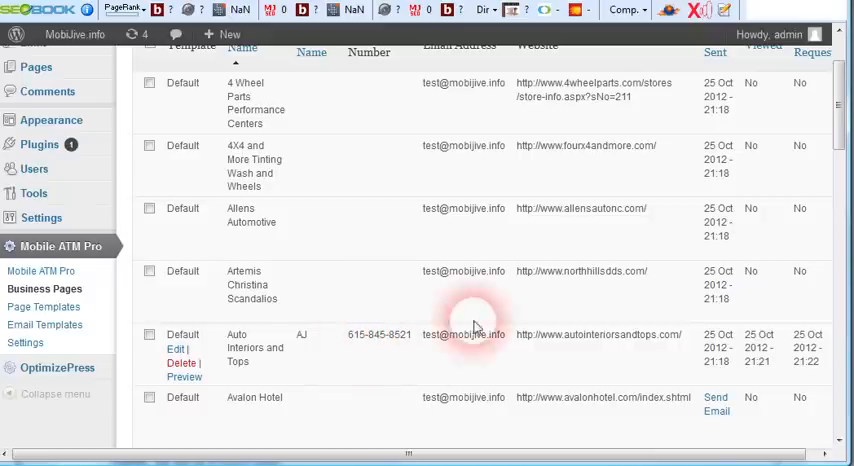
mouse_move(820, 368)
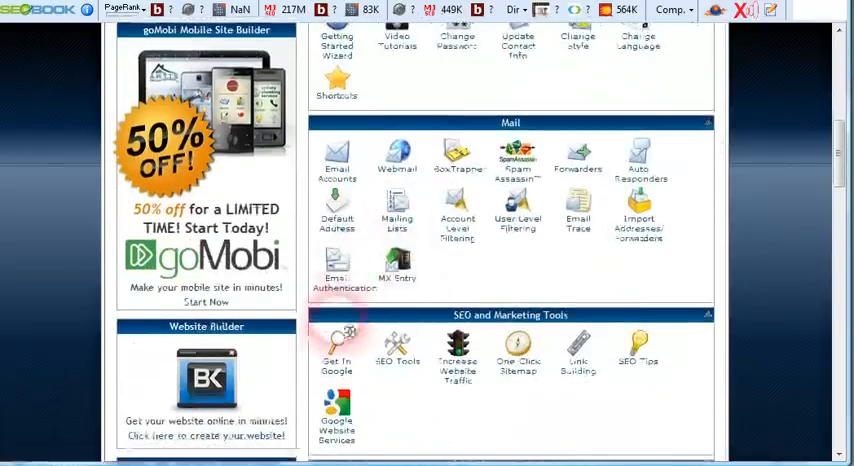
Find the mobijive.info account under Email Accounts and open its More actions for webmail.
click(337, 160)
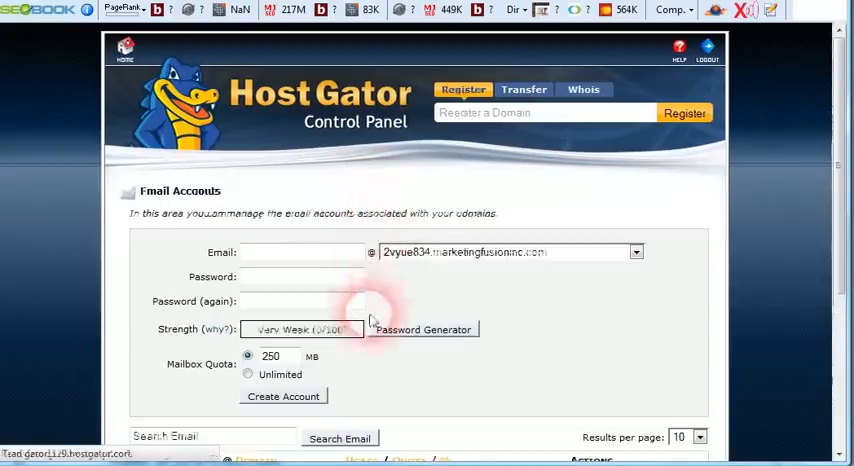
scroll(down, 3)
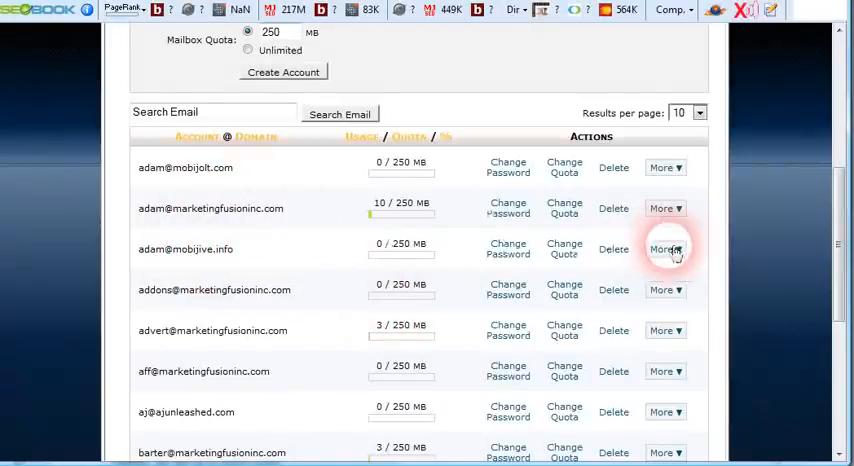
click(665, 249)
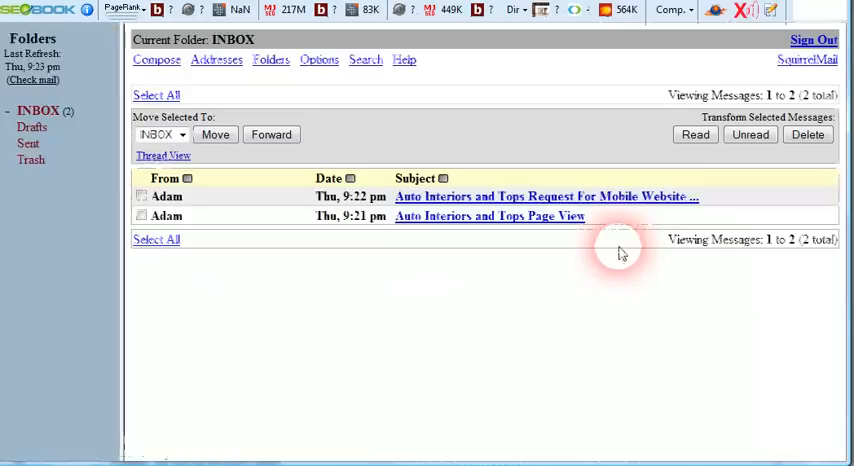
mouse_move(489, 216)
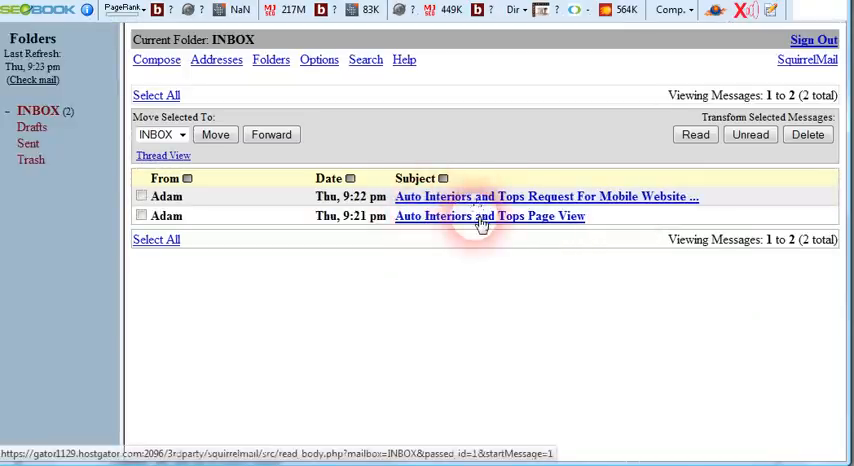
Read the Auto Interiors and Tops Page View email, then the Request For Mobile Website email.
click(490, 216)
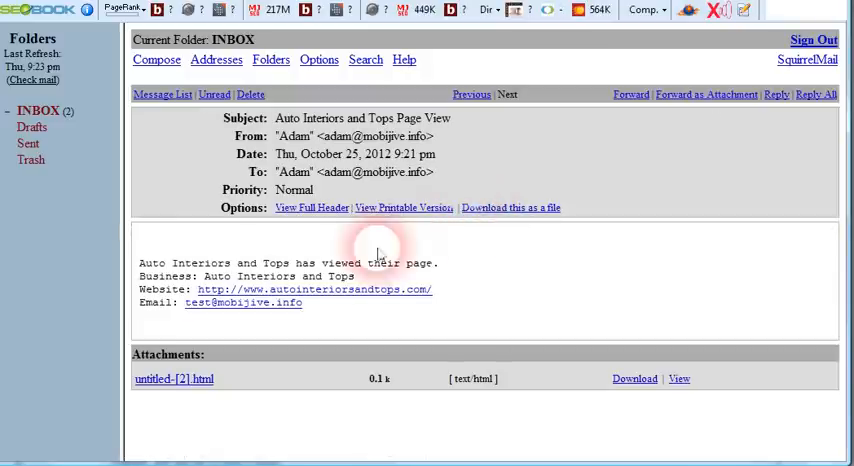
mouse_move(258, 313)
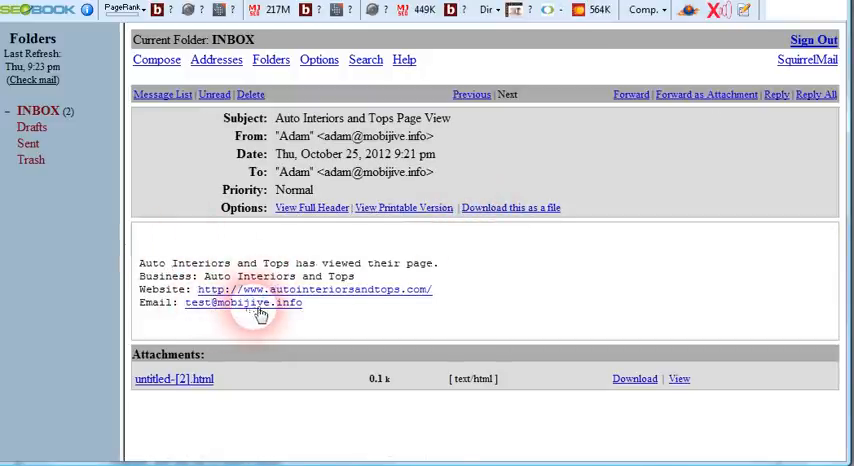
mouse_move(140, 172)
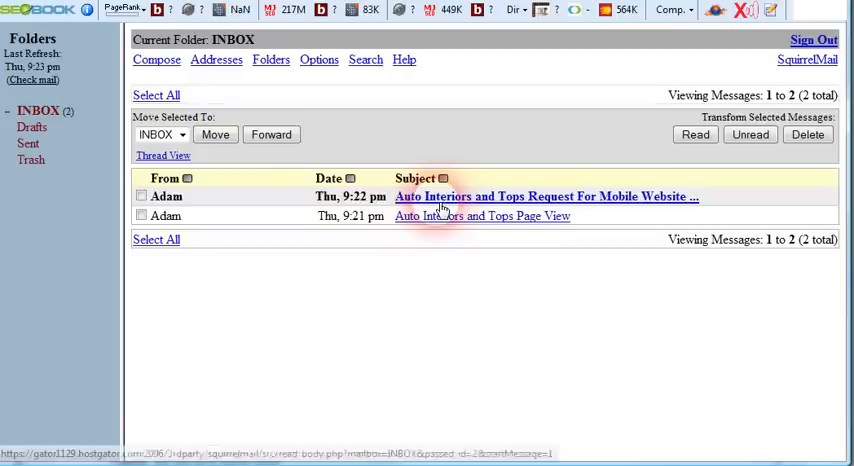
click(546, 196)
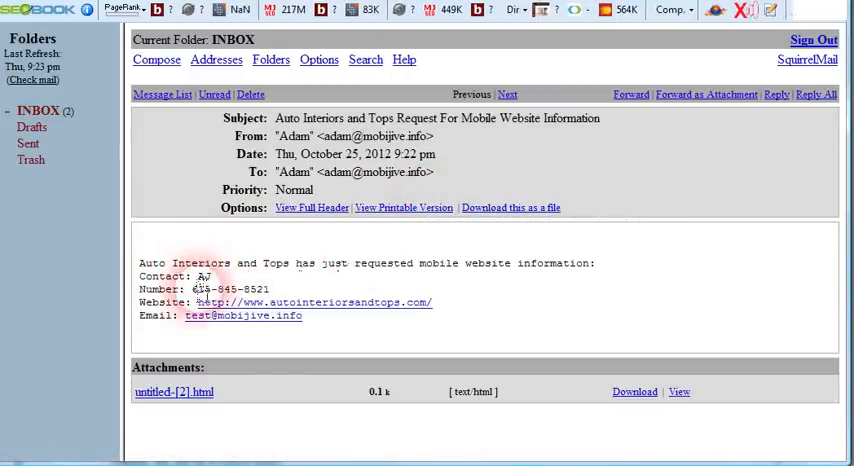
mouse_move(224, 320)
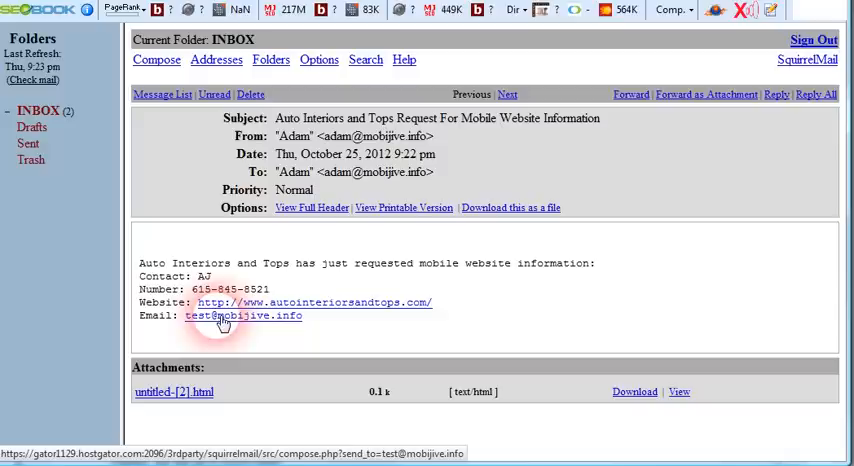
mouse_move(355, 280)
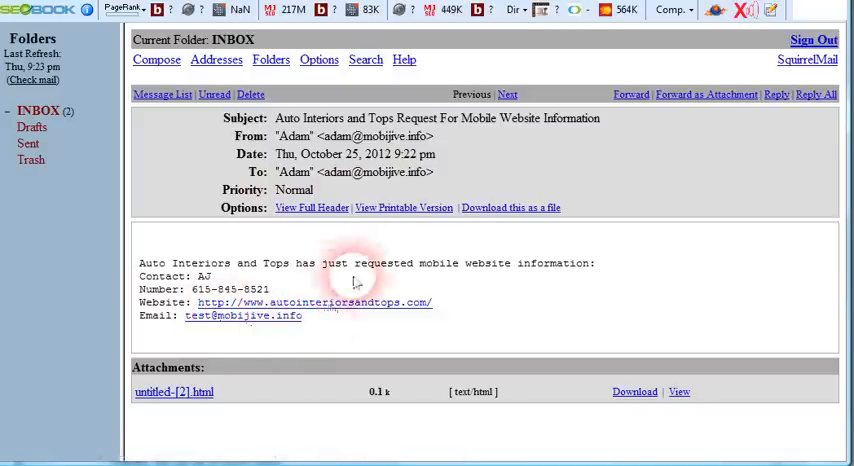
mouse_move(445, 175)
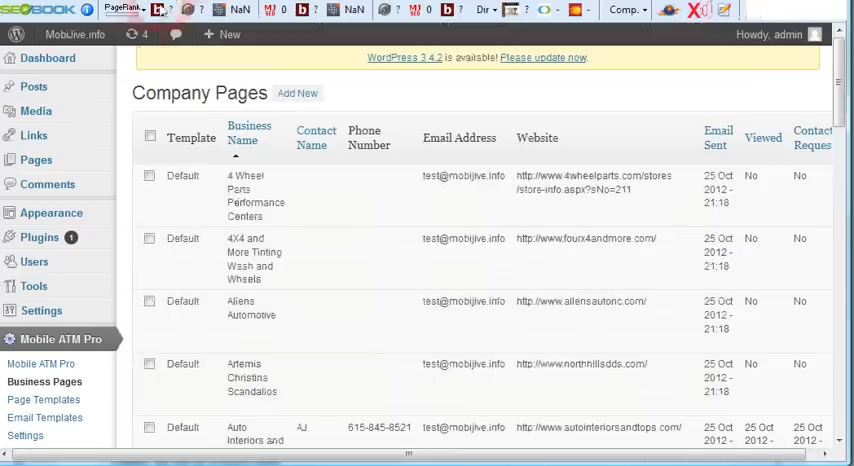
Scroll the Business Pages list and go to Mobile ATM Pro's Email Templates add form.
scroll(down, 3)
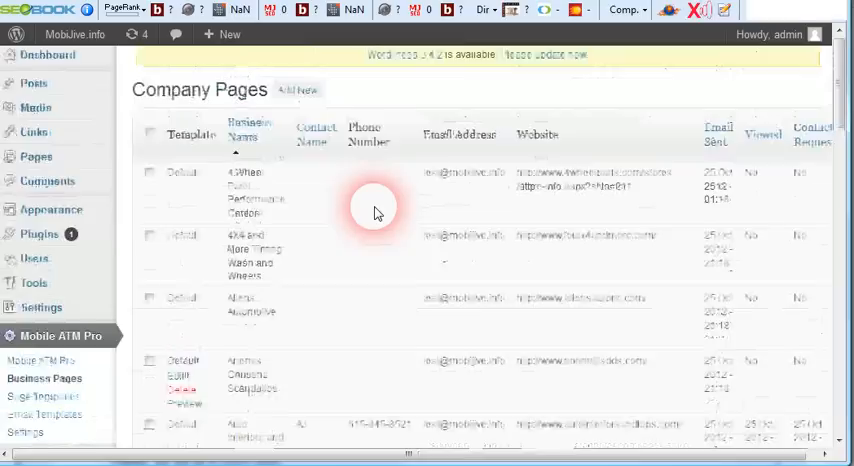
scroll(down, 3)
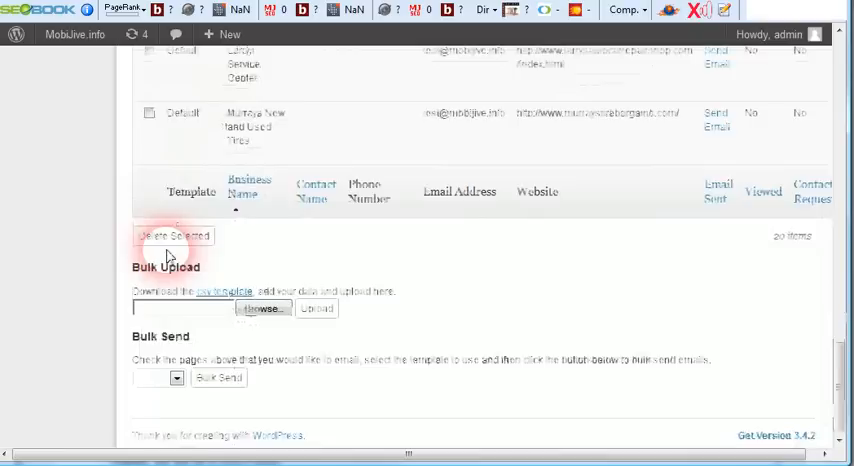
click(155, 377)
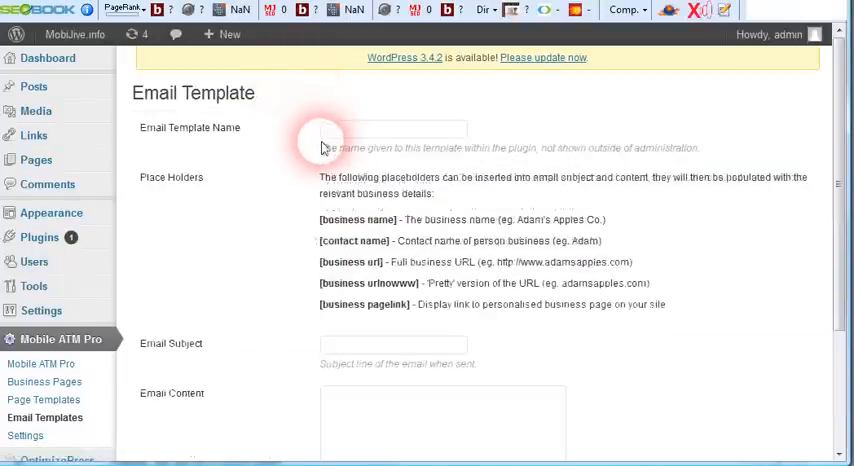
Name the template Restaurant and write a subject using the [business urlnowww] placeholder.
text(Restaurant)
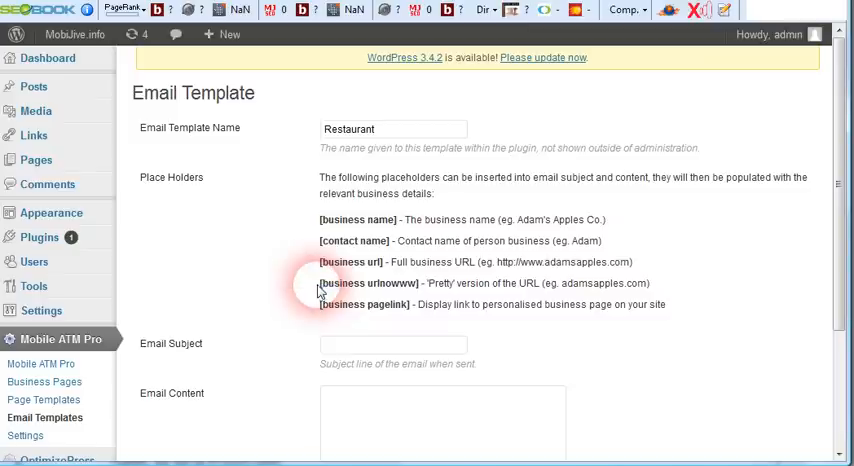
double_click(368, 283)
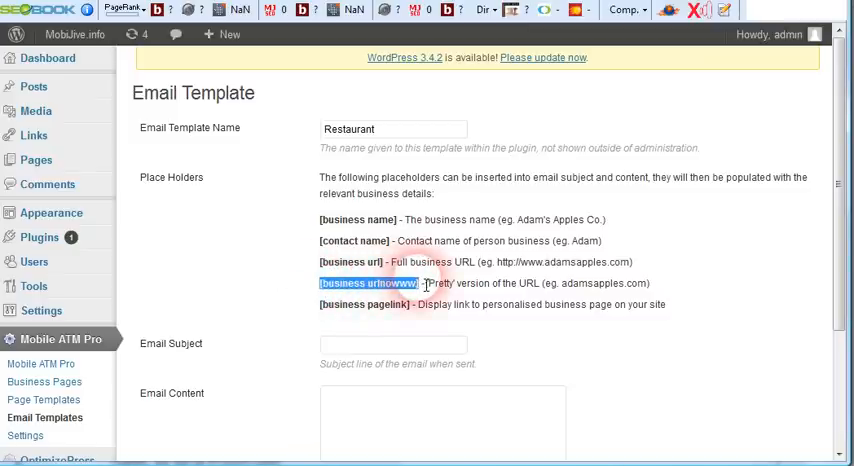
click(393, 344)
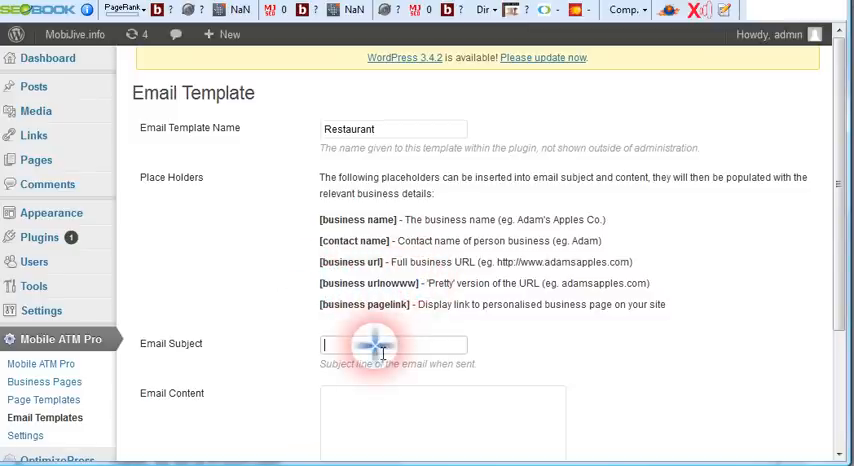
text(I d)
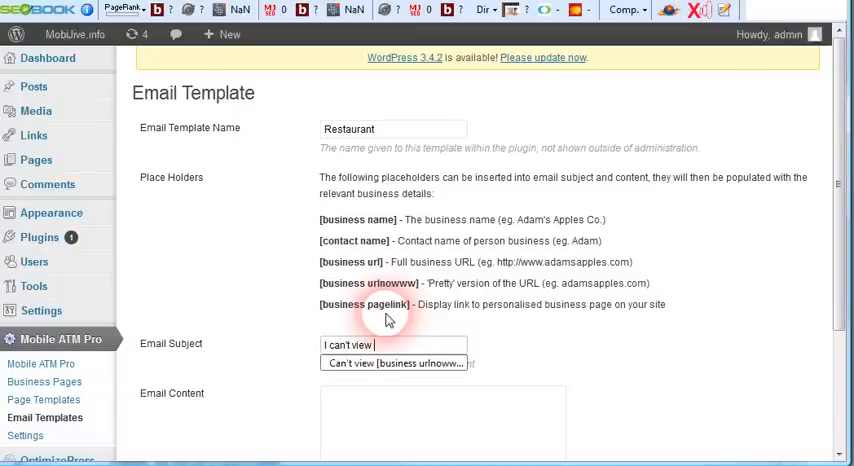
Write the greeting body with [business pagelink] and signature, and add the Restaurant template.
scroll(down, 3)
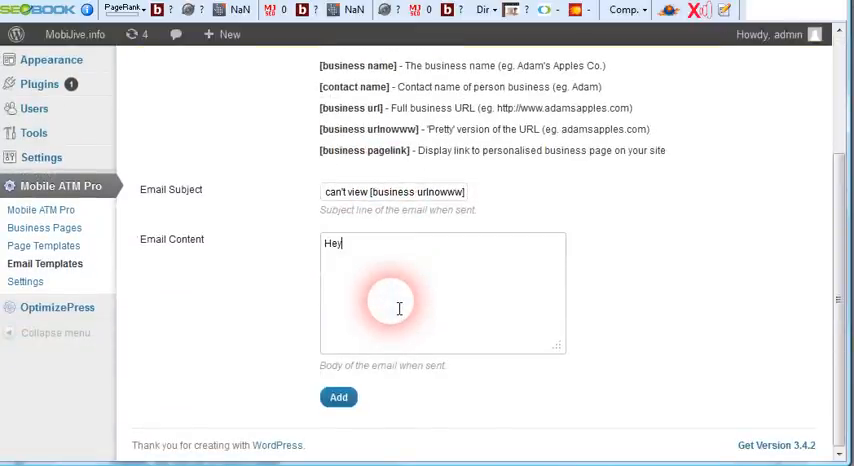
text(,)
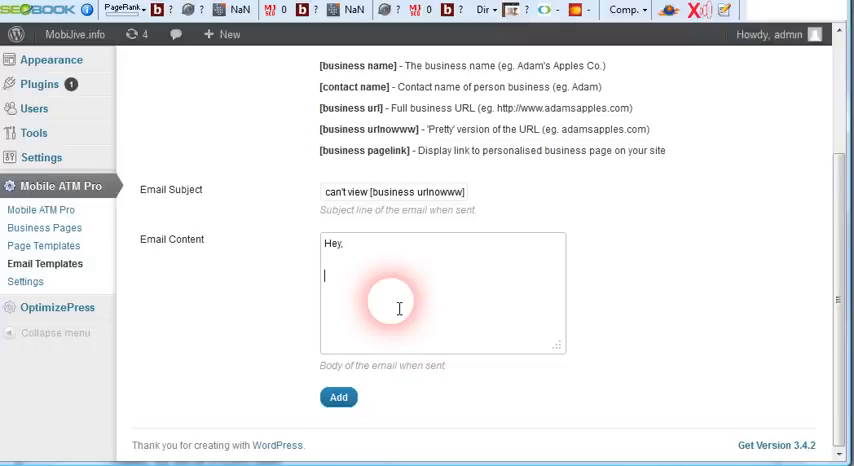
mouse_move(420, 150)
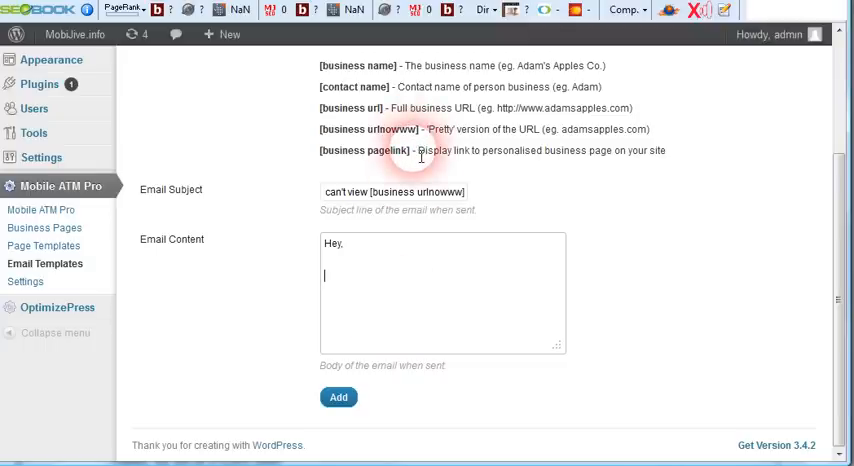
double_click(363, 150)
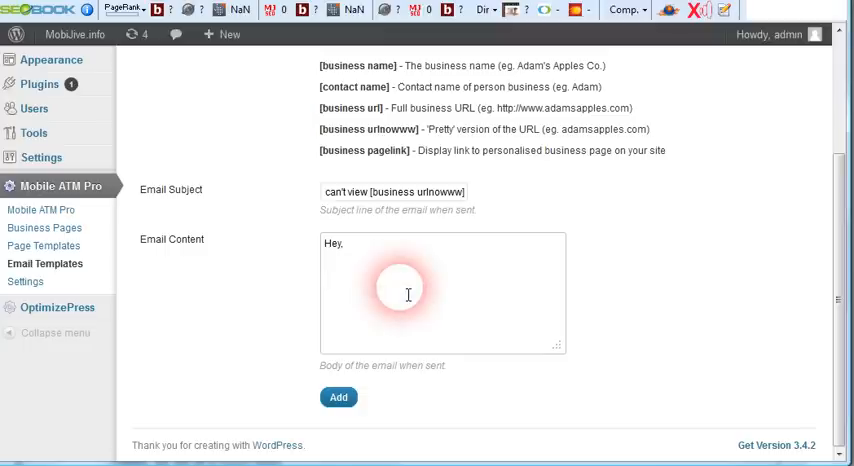
text(your sites)
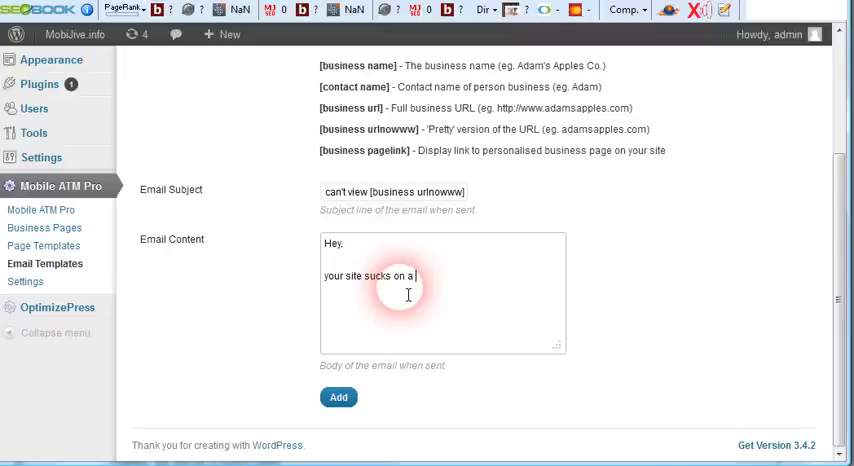
text(mobile phone. Check it out here:)
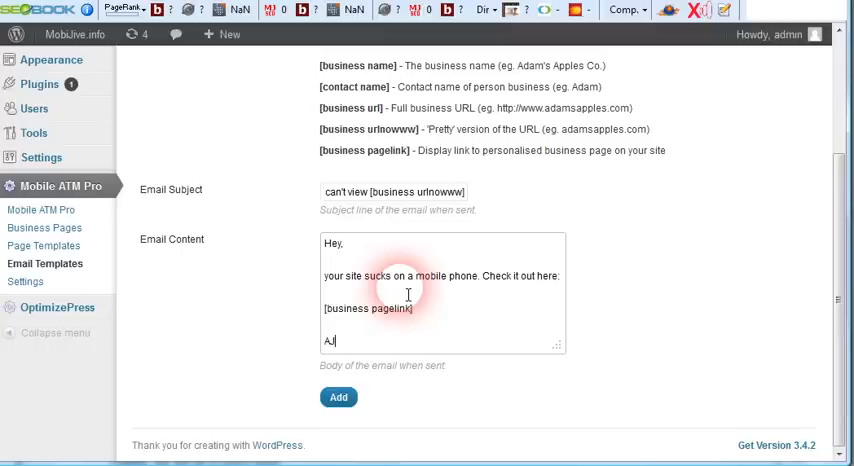
click(338, 397)
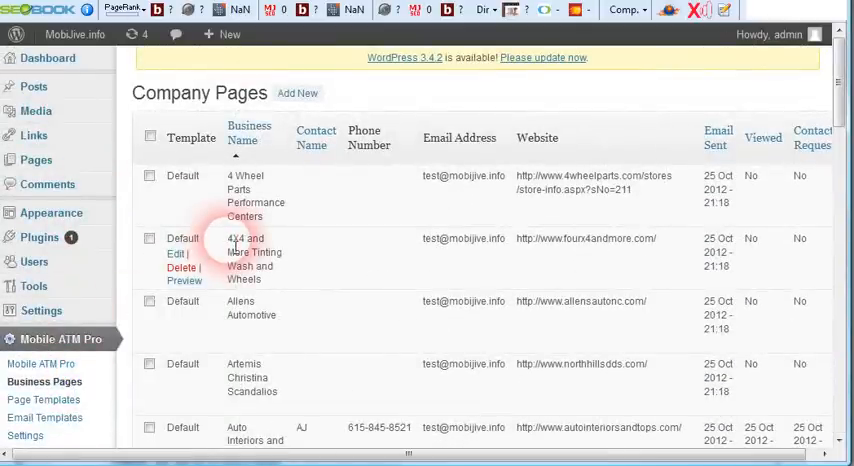
Tick King Automotive, Larrys Service Center and Murrays rows and Bulk Send the Restaurant template.
scroll(down, 3)
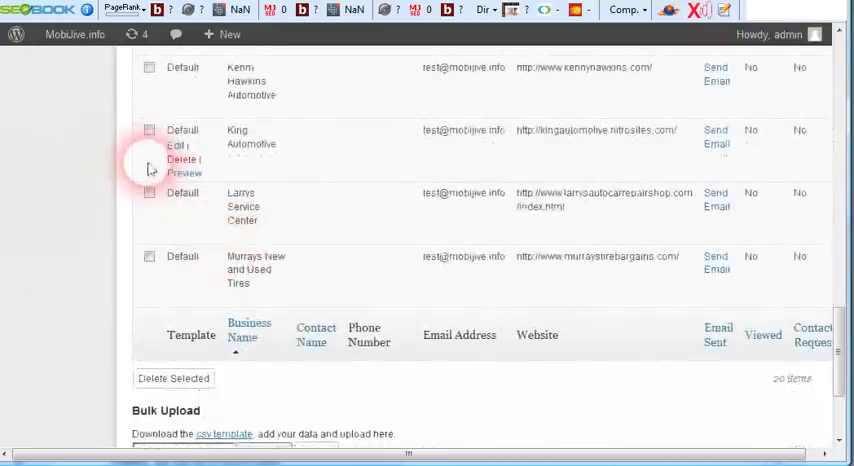
click(148, 130)
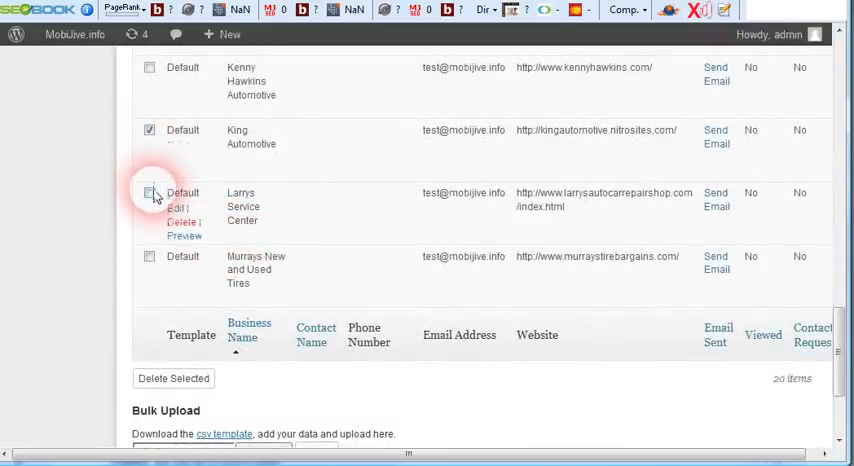
scroll(down, 3)
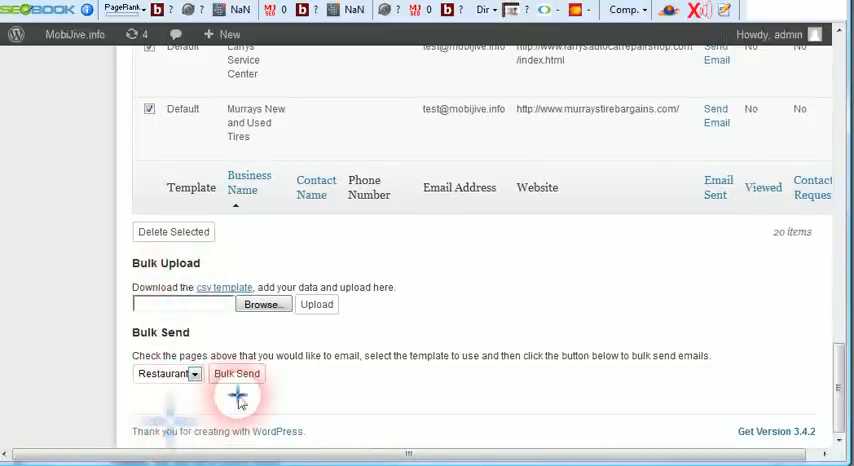
click(237, 373)
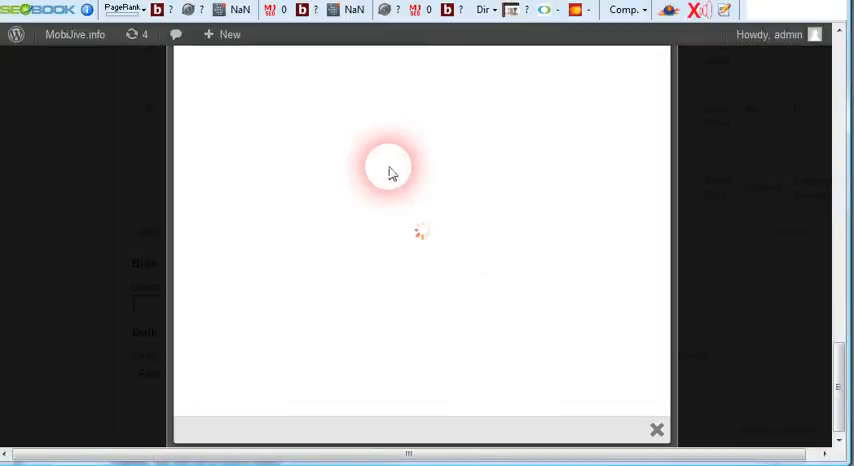
mouse_move(480, 143)
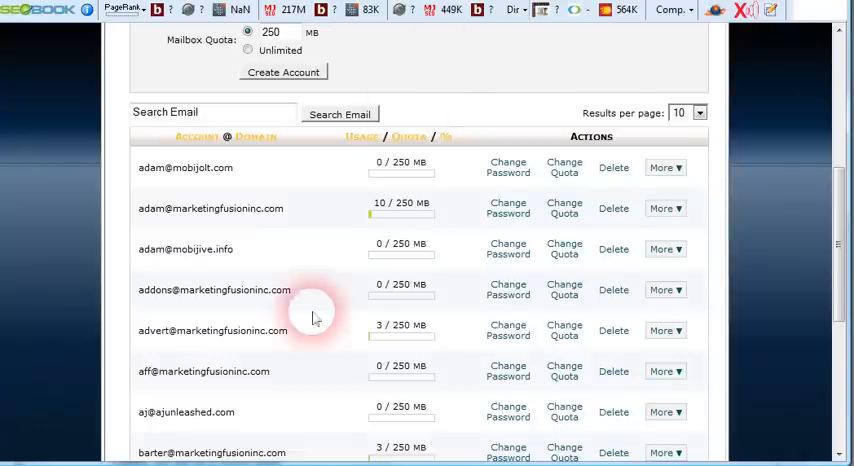
On page 2 of Email Accounts, access the test account's webmail through SquirrelMail.
click(158, 260)
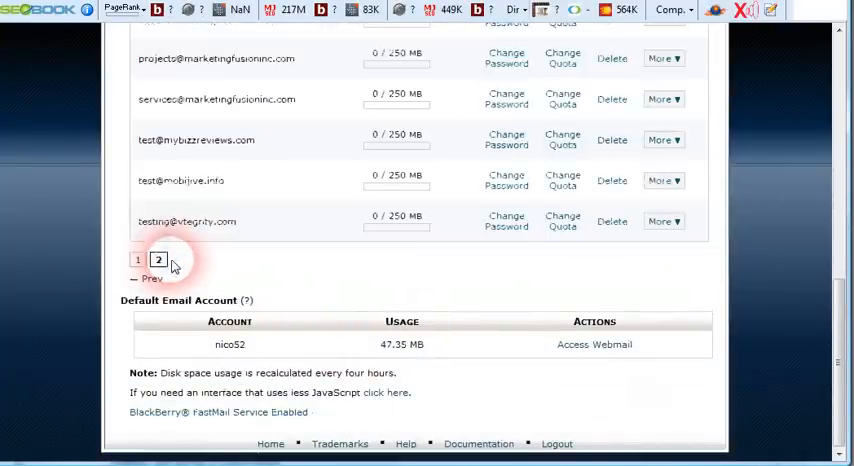
click(664, 181)
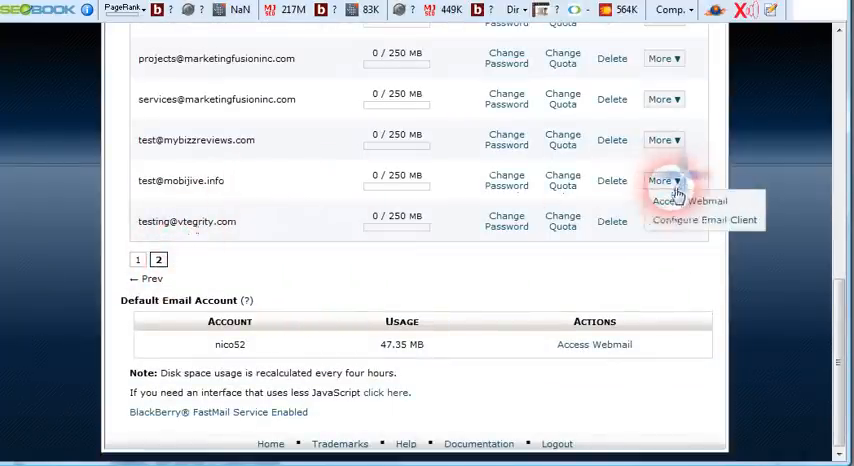
click(689, 201)
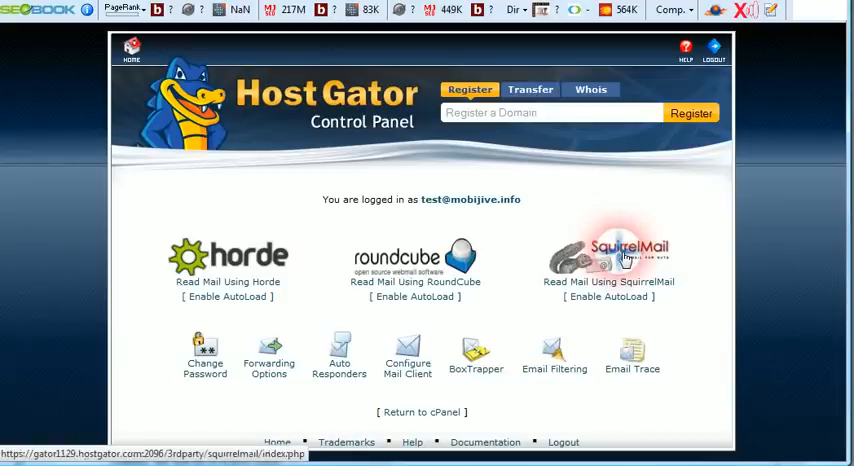
click(624, 255)
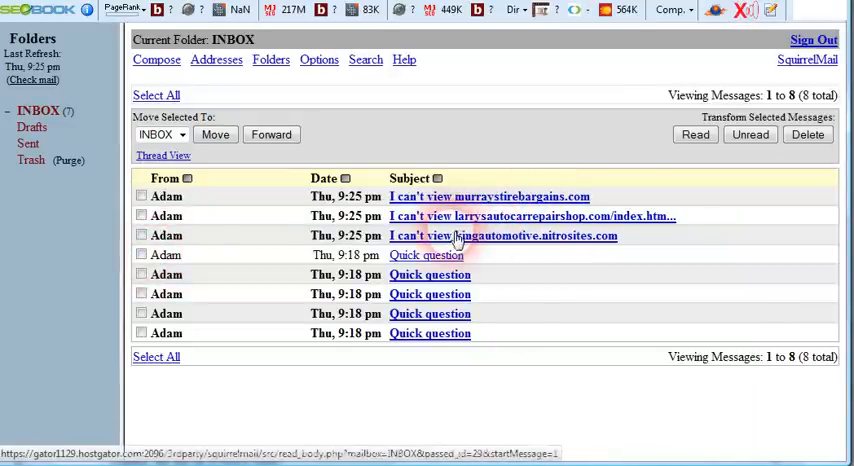
Open the King Automotive 'I can't view' email, check its page link, and return to inbox.
click(502, 235)
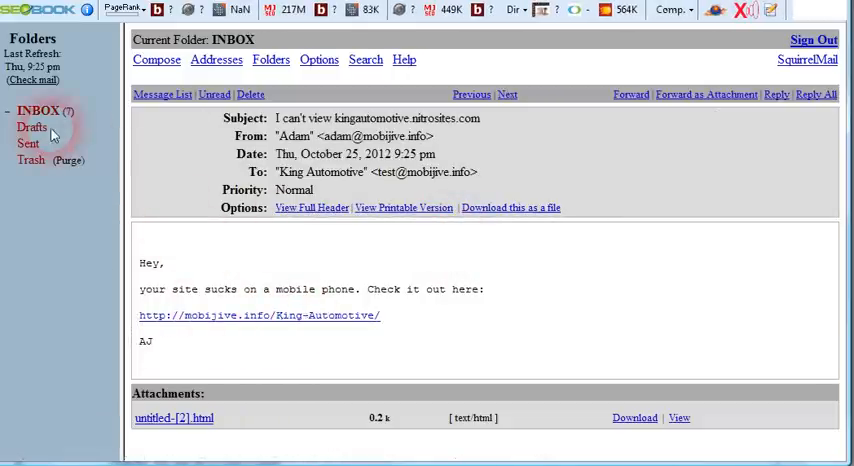
click(162, 94)
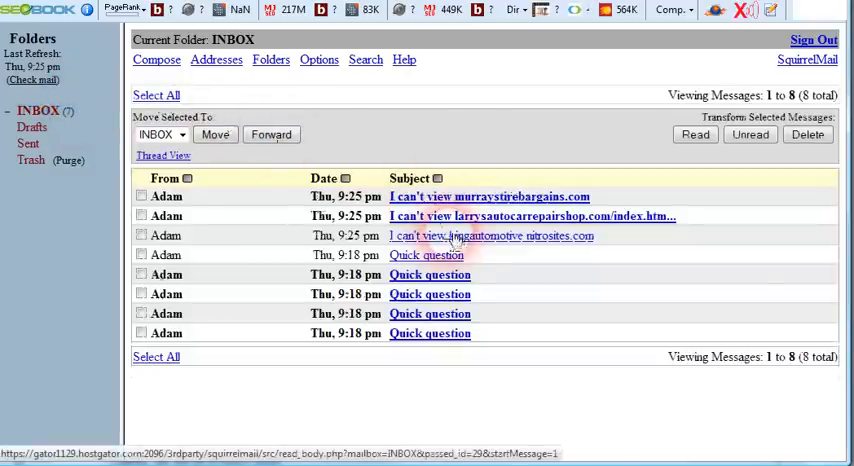
mouse_move(563, 250)
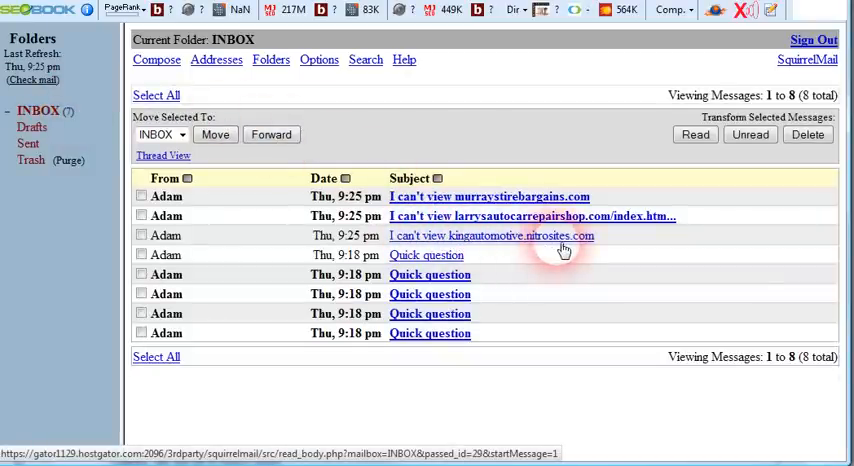
mouse_move(547, 242)
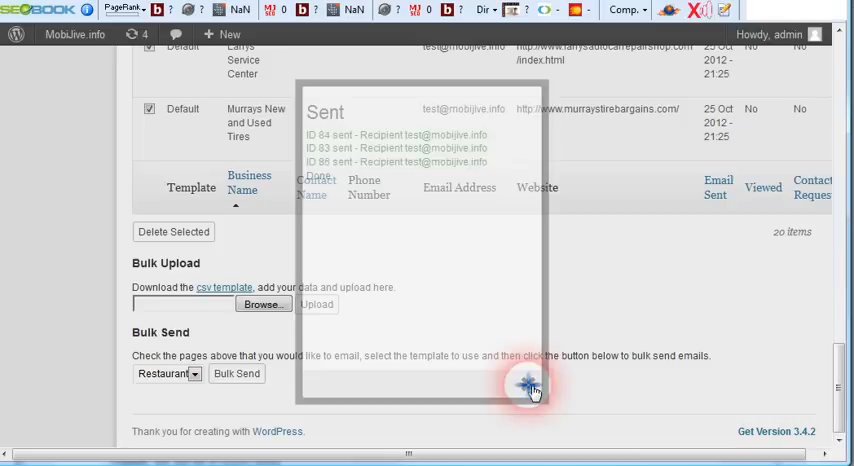
Dismiss the three-emails-sent report and check the Email Sent dates in Company Pages.
click(529, 383)
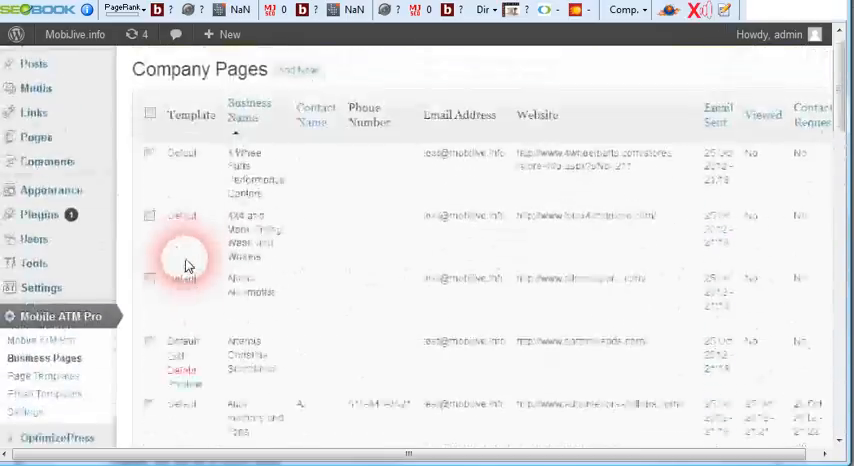
scroll(down, 3)
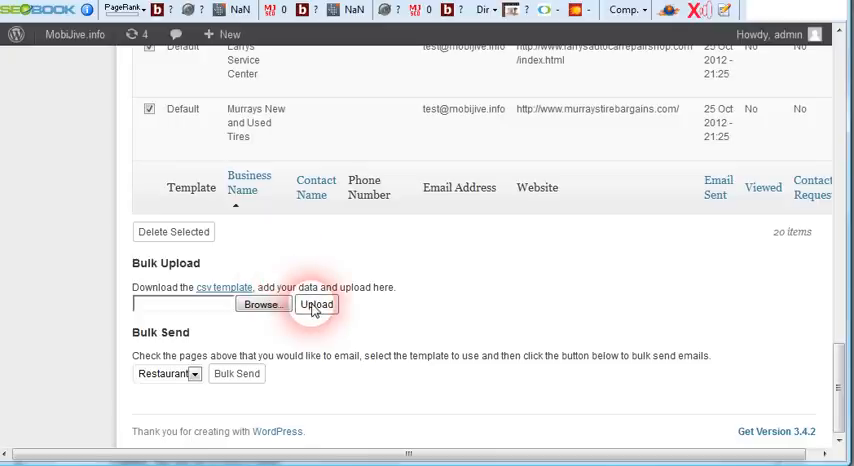
scroll(up, 3)
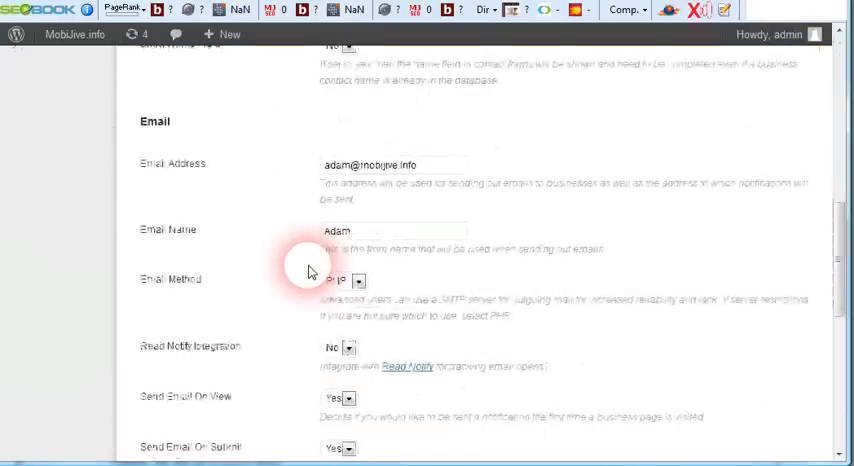
Update the Mobile ATM Pro Settings page so it shows 'Successfully updated'.
scroll(down, 3)
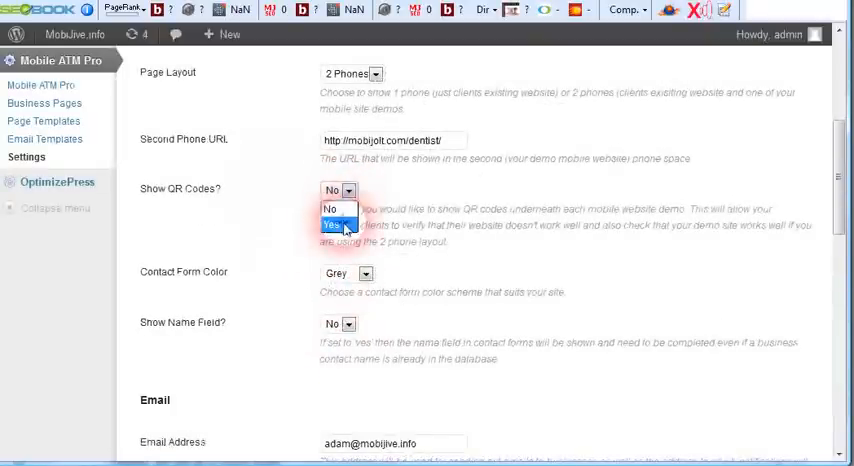
scroll(down, 3)
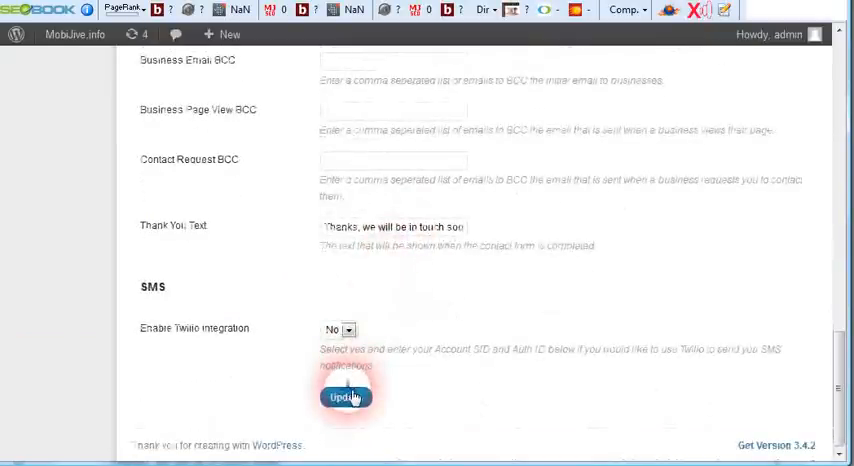
click(345, 397)
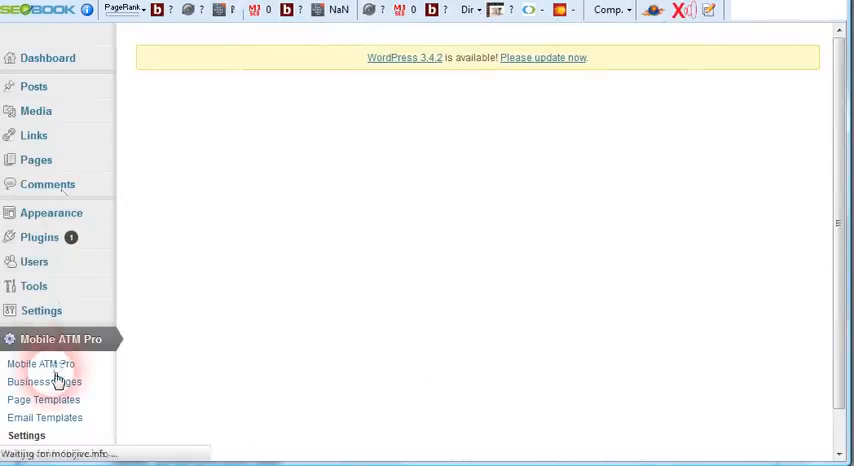
click(27, 435)
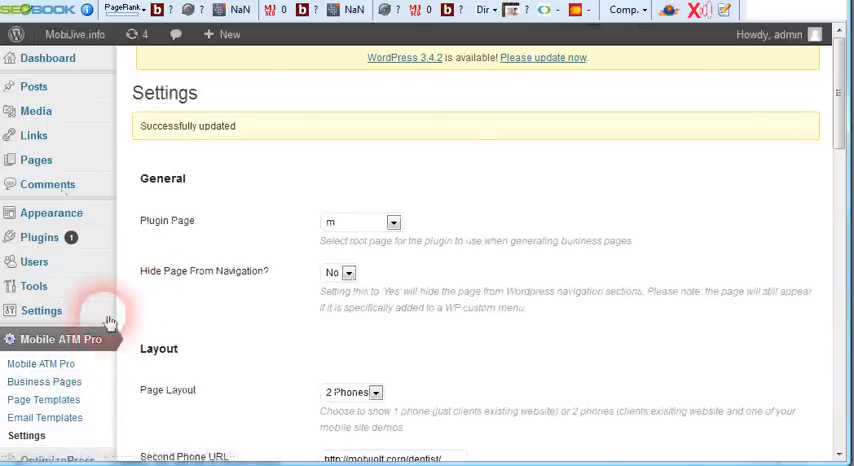
click(44, 381)
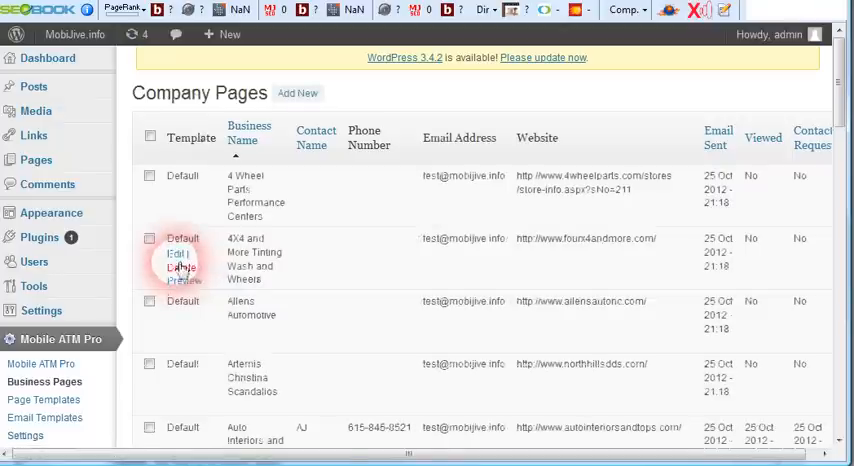
mouse_move(219, 42)
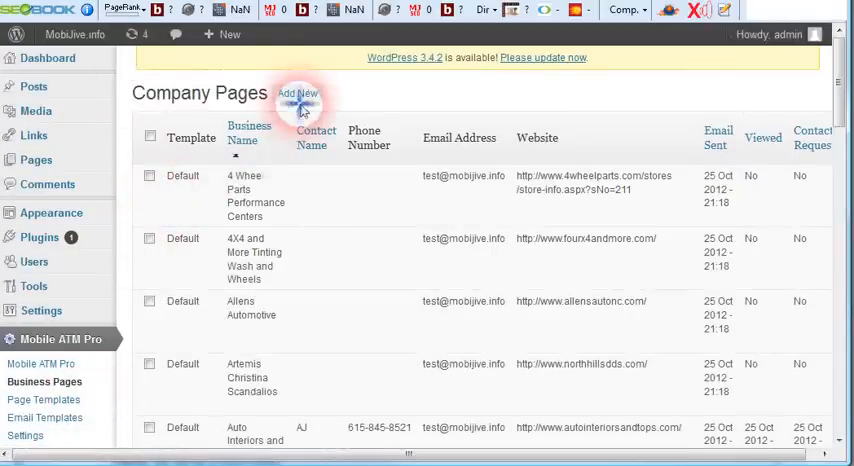
click(298, 93)
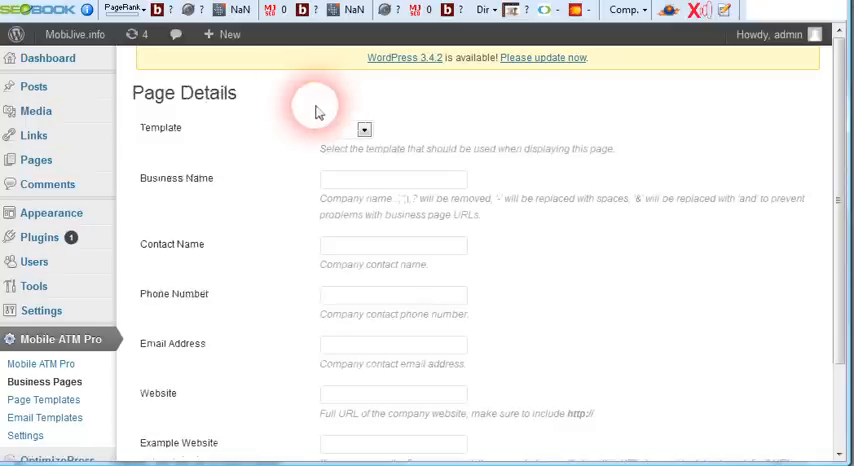
text(Rons Bar)
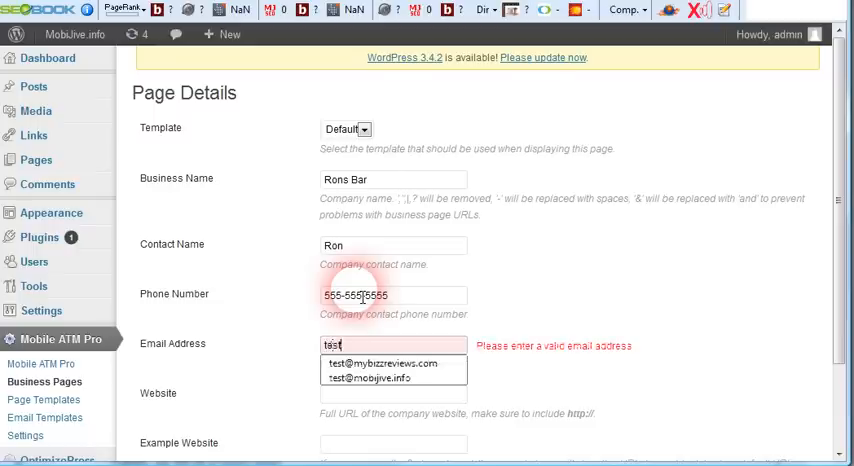
click(383, 378)
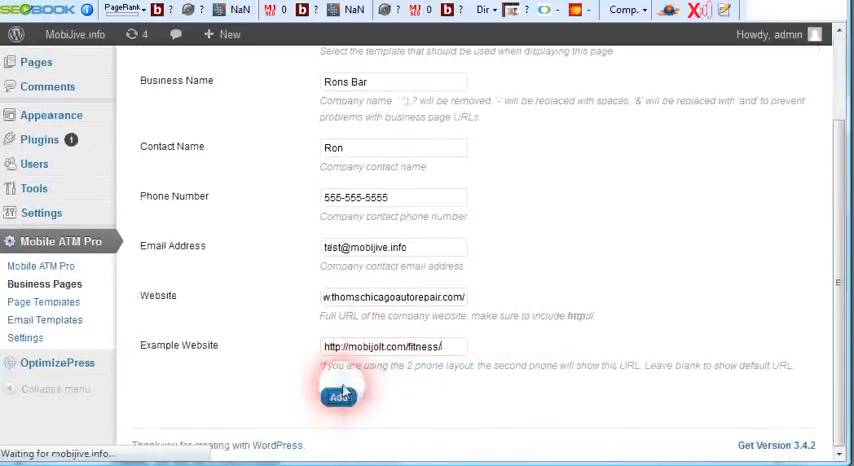
click(339, 397)
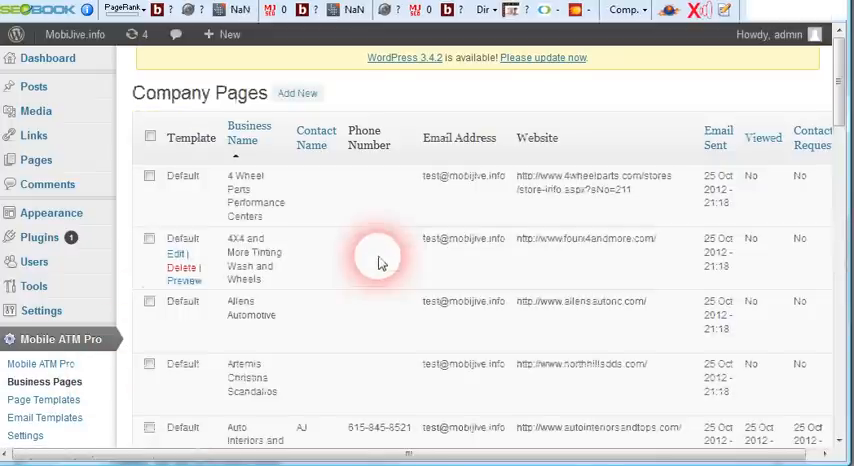
Scroll through the Rons Bar mobile landing page preview.
scroll(down, 3)
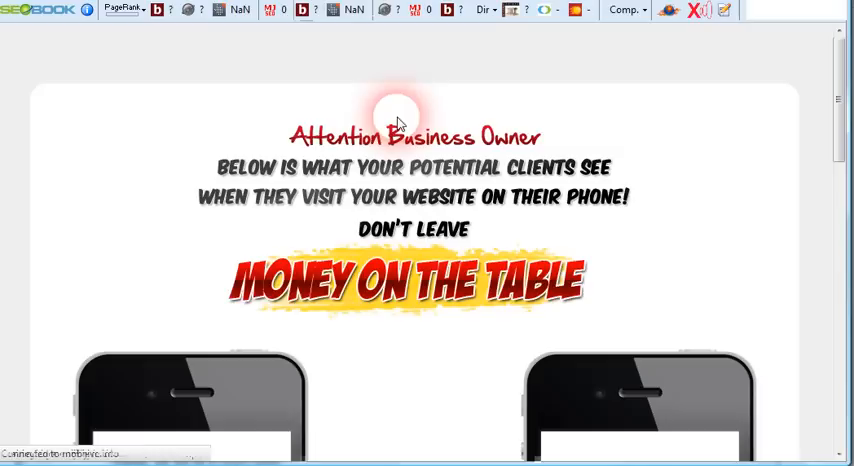
scroll(down, 3)
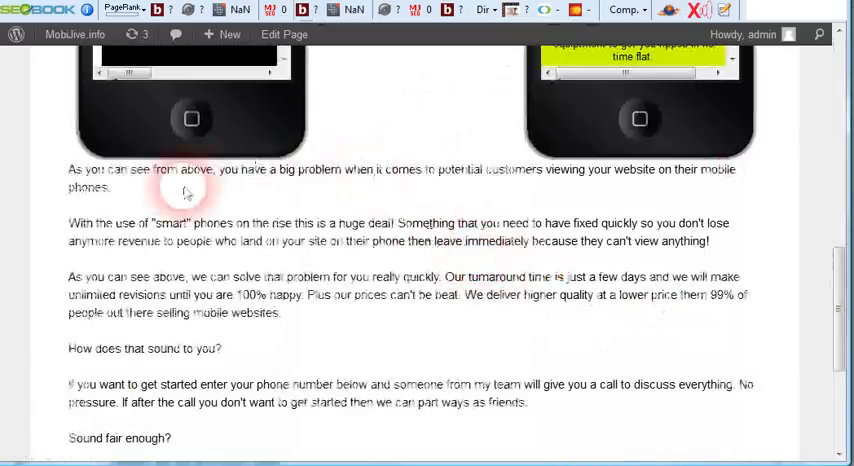
scroll(up, 3)
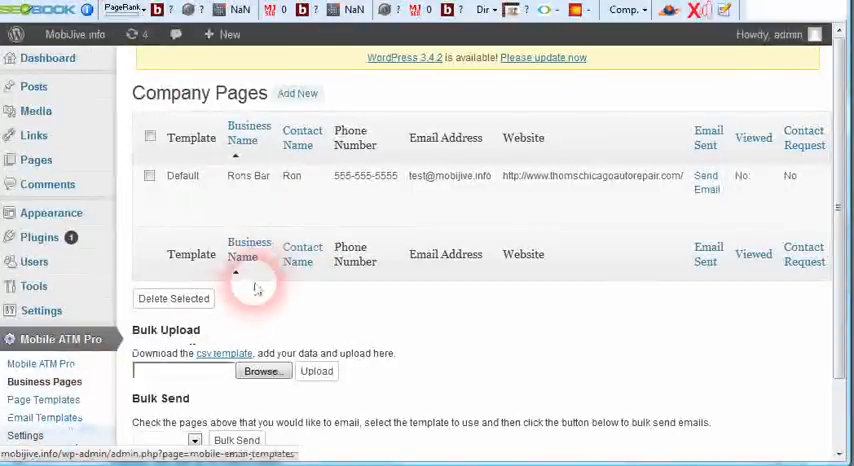
Set Show QR Codes? to Yes, save the settings, and scroll a business page preview.
click(25, 435)
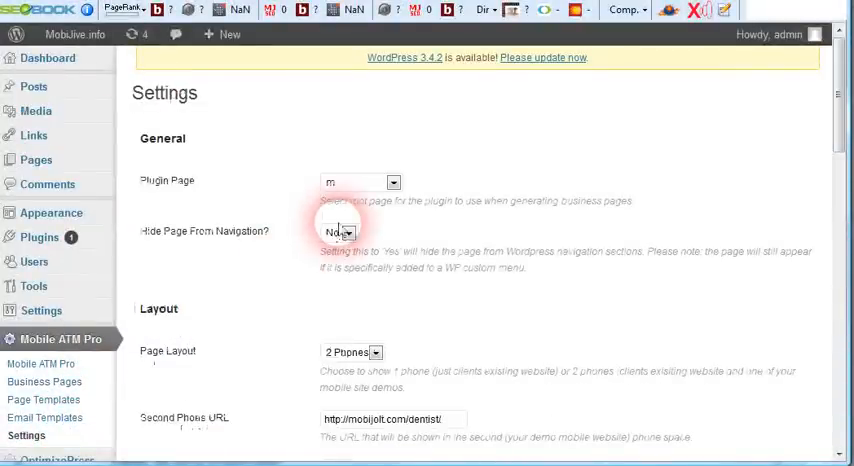
scroll(down, 3)
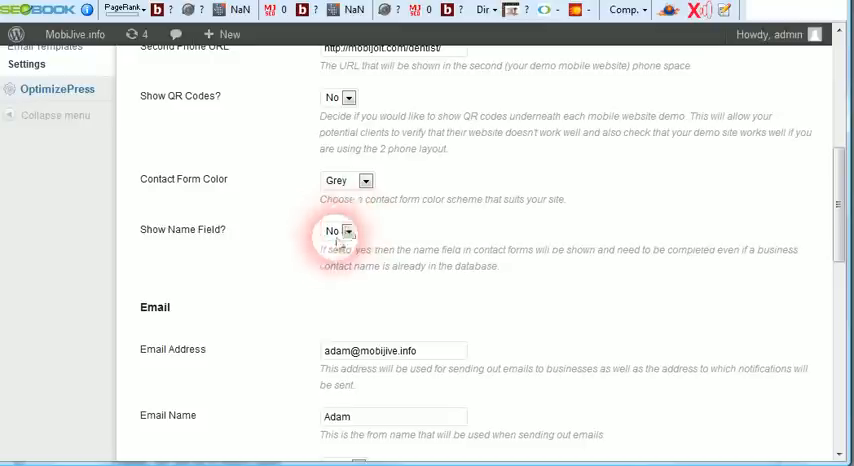
scroll(up, 3)
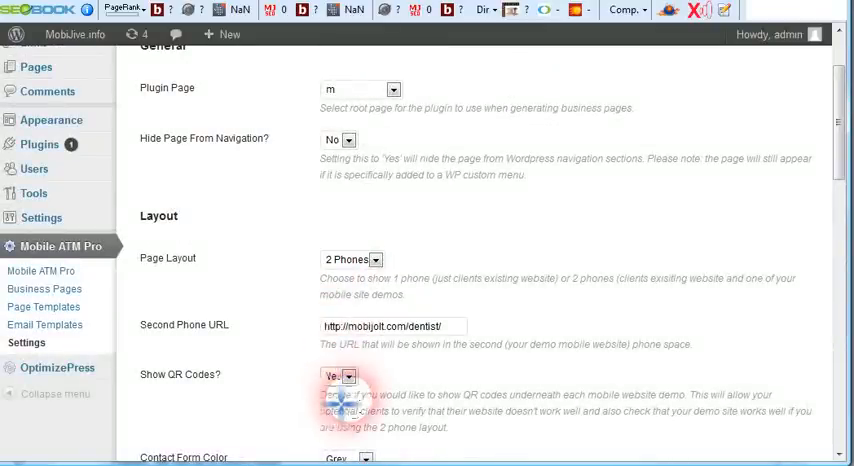
scroll(down, 3)
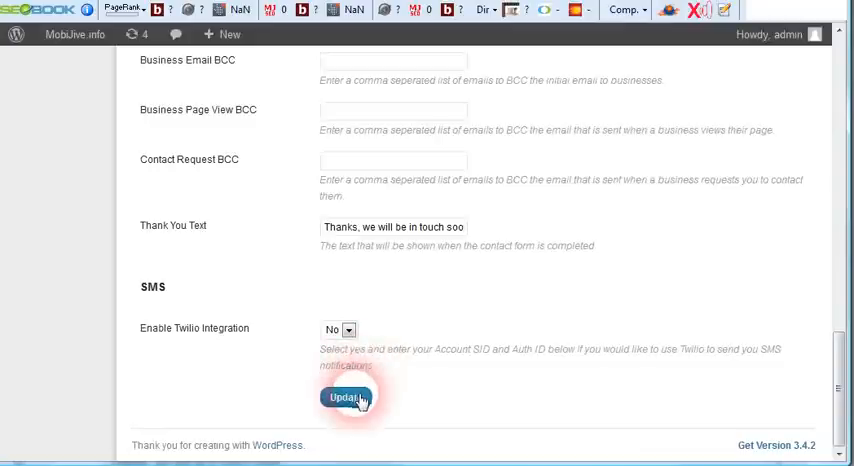
click(346, 397)
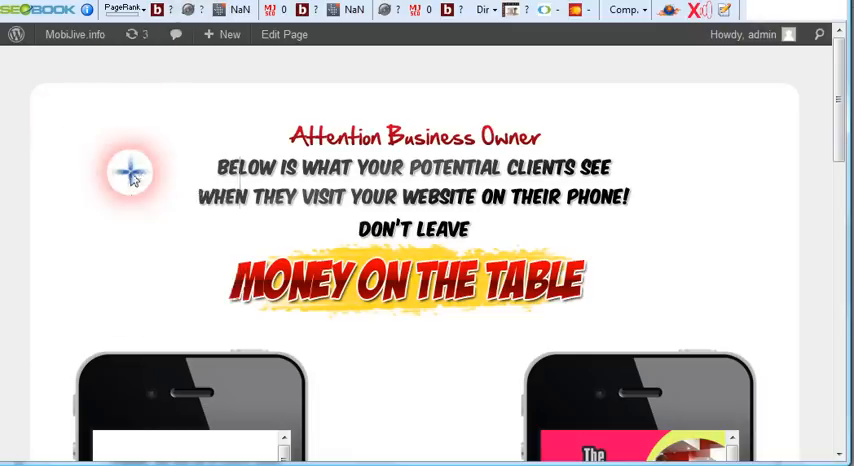
scroll(down, 3)
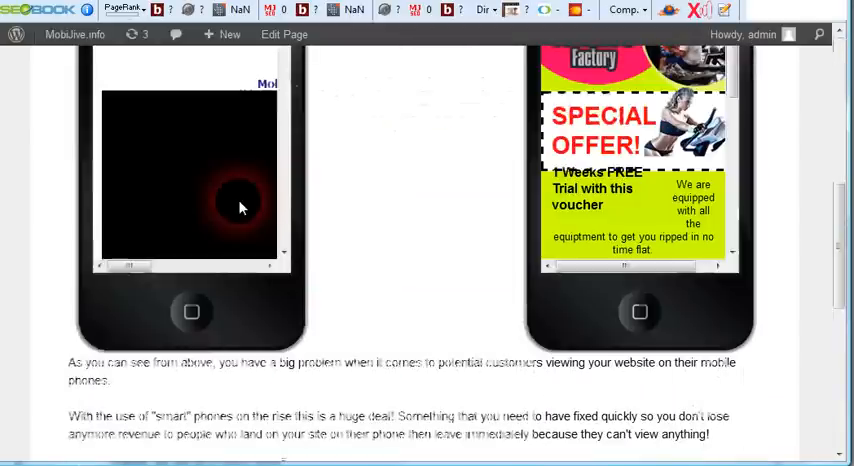
scroll(down, 3)
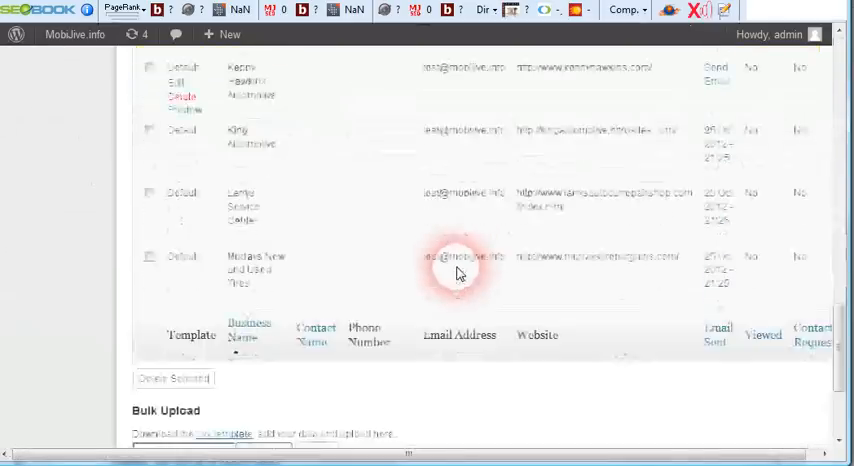
Delete Rons Bar, then re-add it as 'Rons Bar' with the suggested test email.
scroll(down, 3)
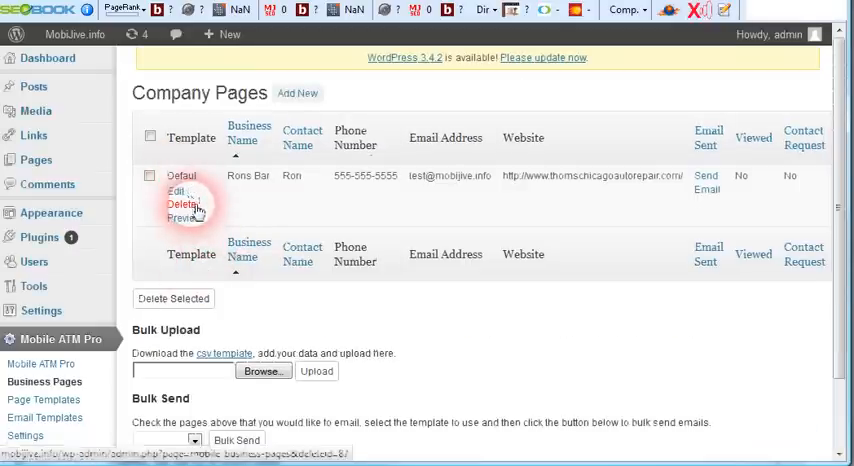
click(183, 204)
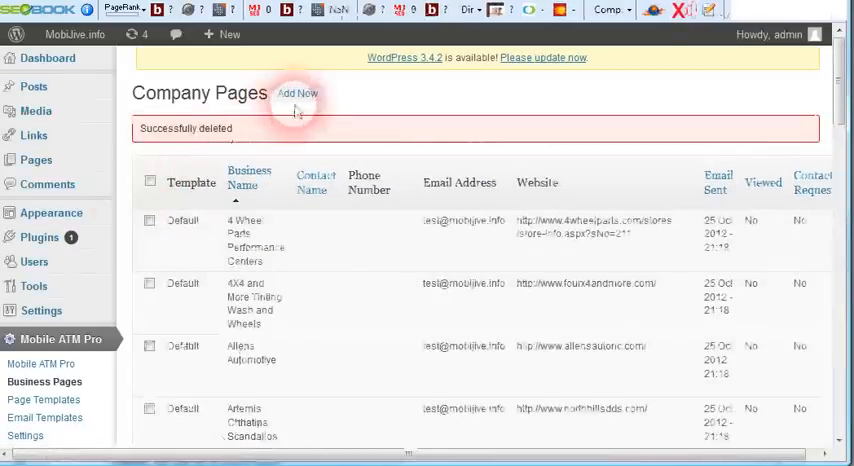
click(298, 93)
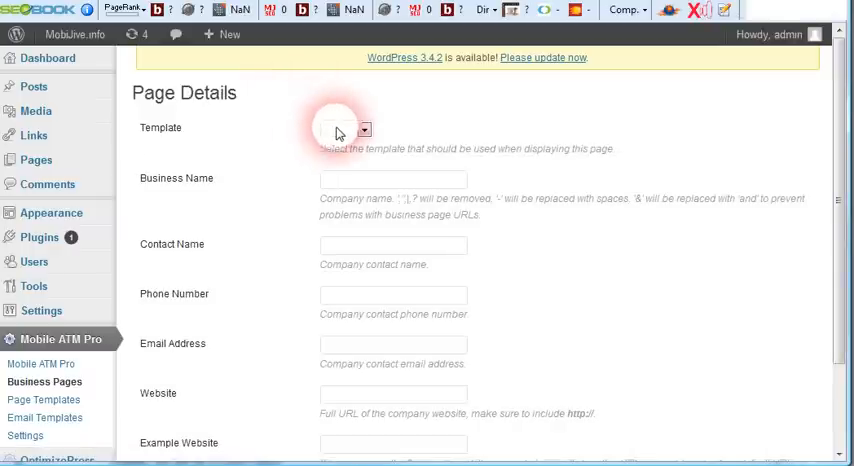
text(Rons Bar)
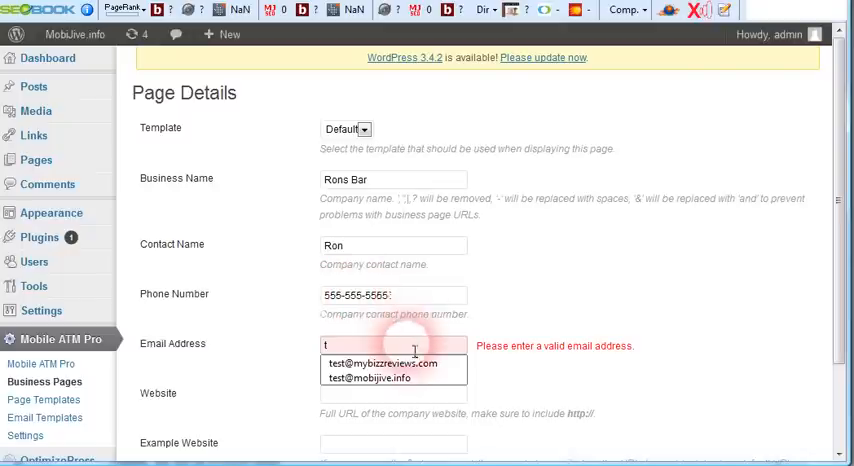
text(e)
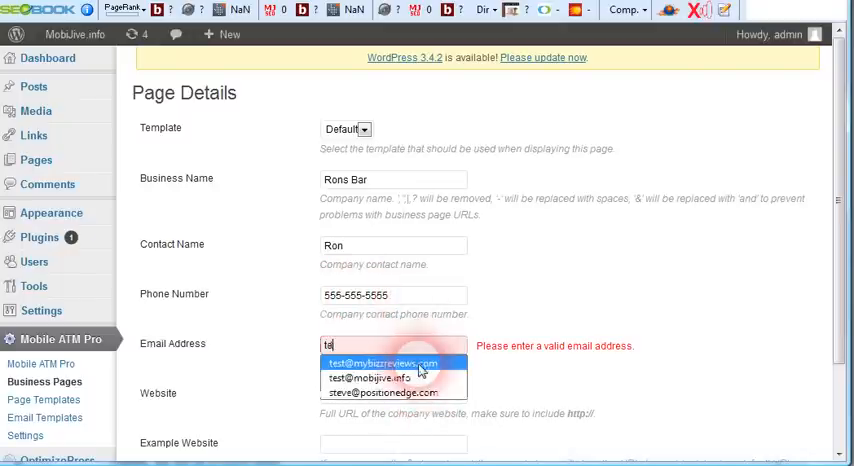
click(369, 378)
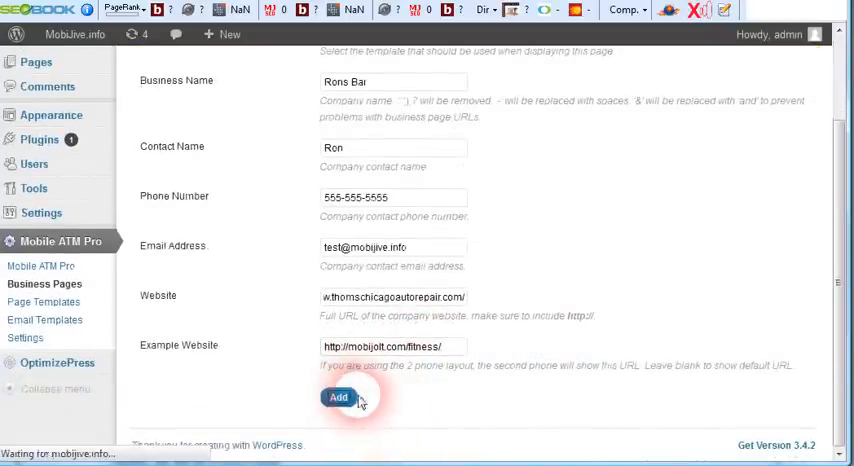
click(338, 397)
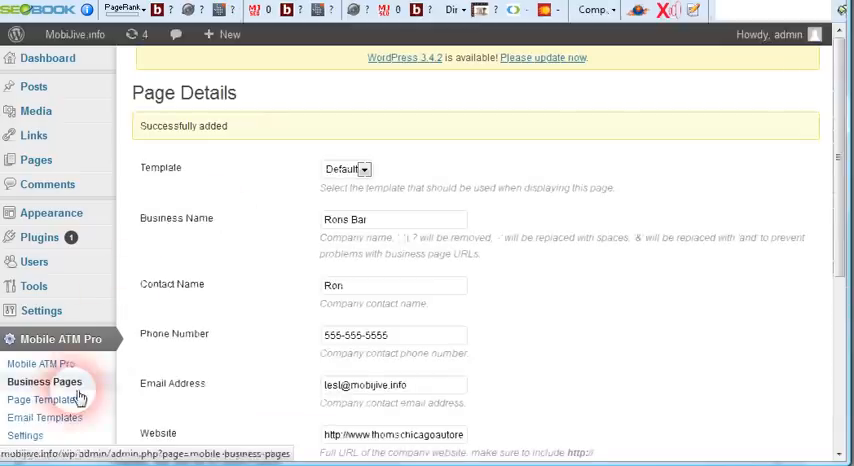
click(44, 382)
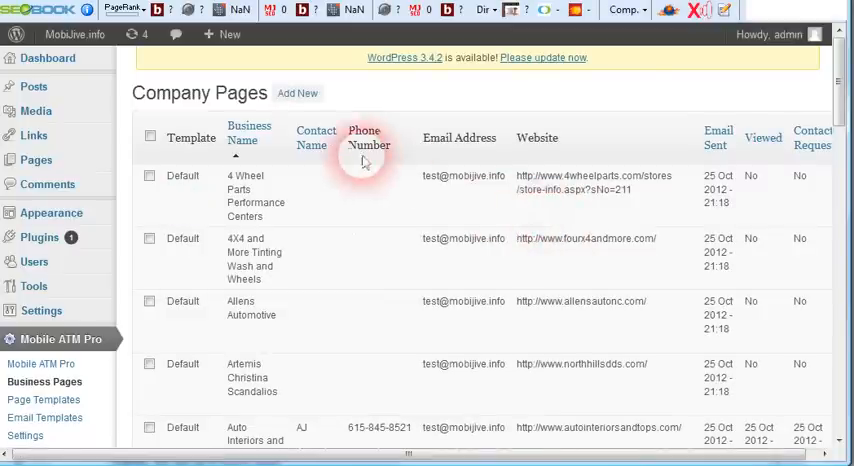
Sort Company Pages by Contact Name and scroll through the re-added Rons Bar preview.
click(316, 134)
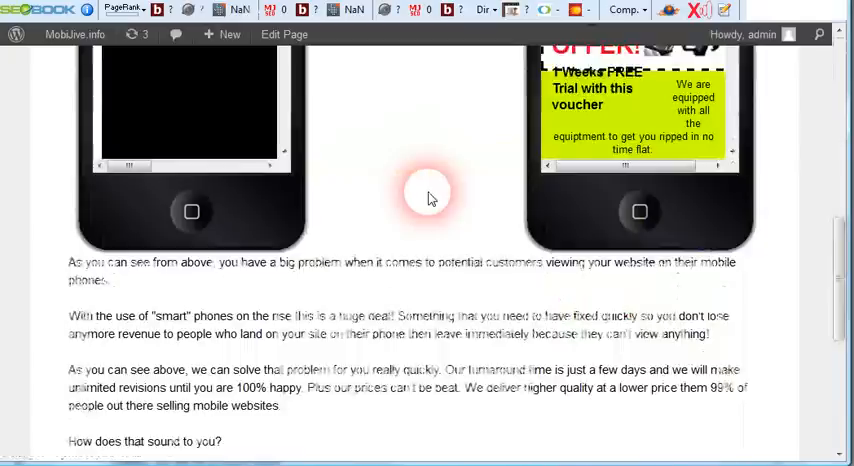
scroll(up, 3)
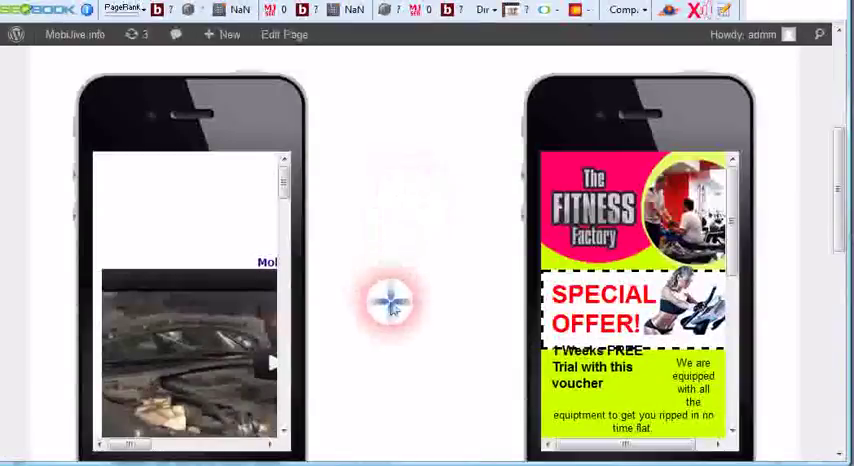
scroll(down, 3)
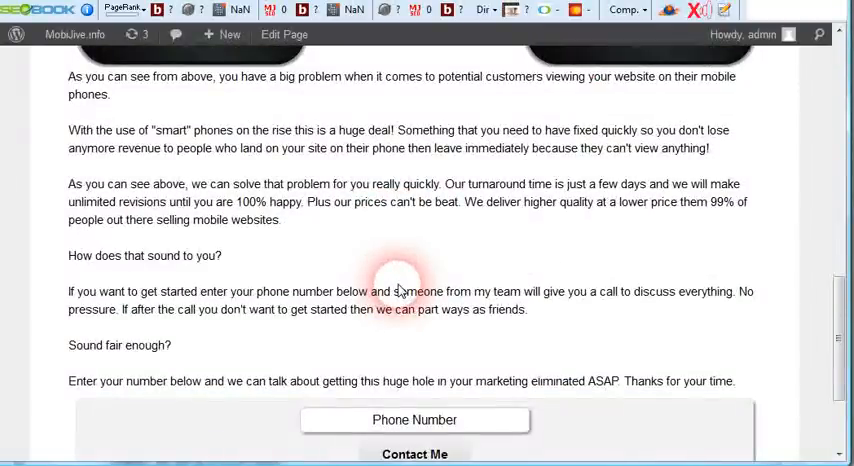
scroll(up, 3)
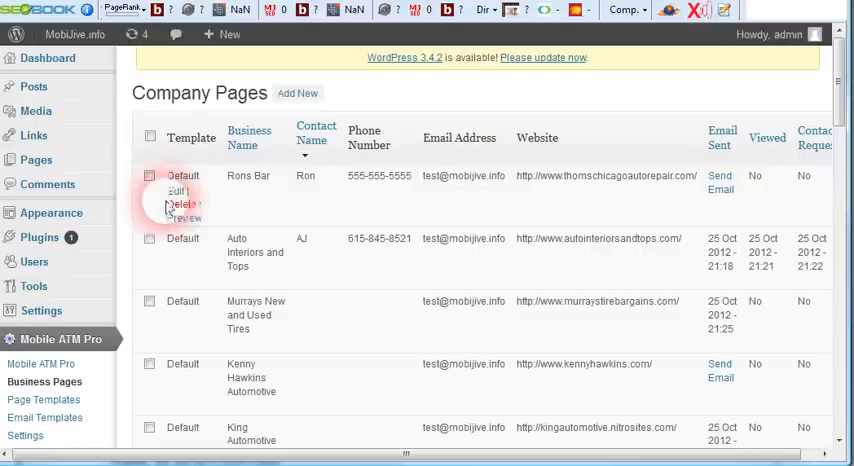
mouse_move(125, 297)
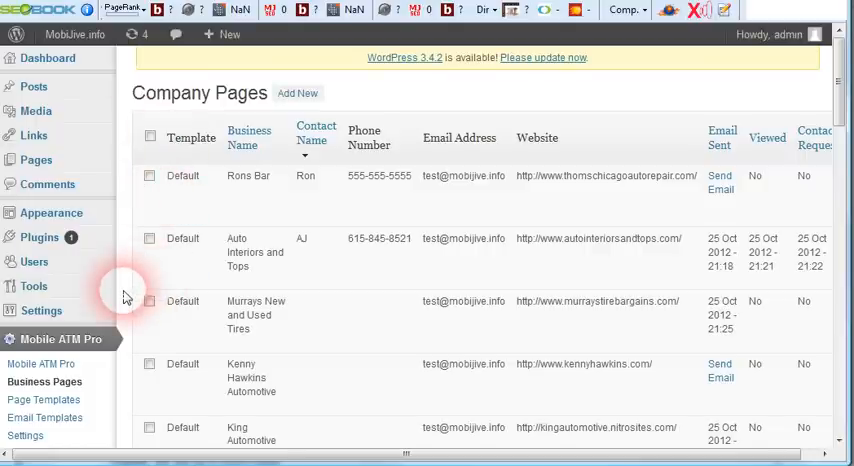